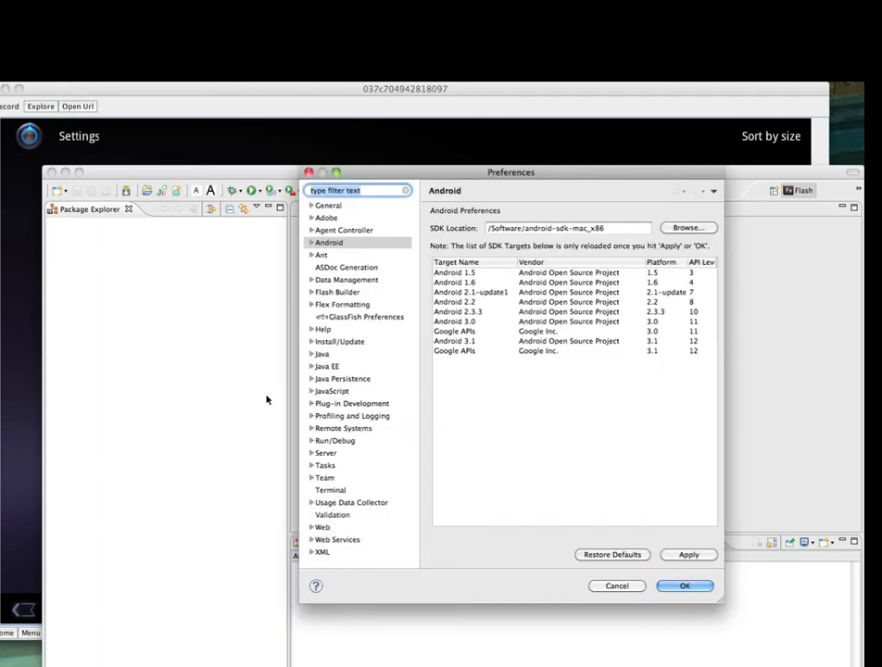
- Confirm the Android SDK preferences and choose the New Clear DS Project wizard from New > Other
left_click(690, 586)
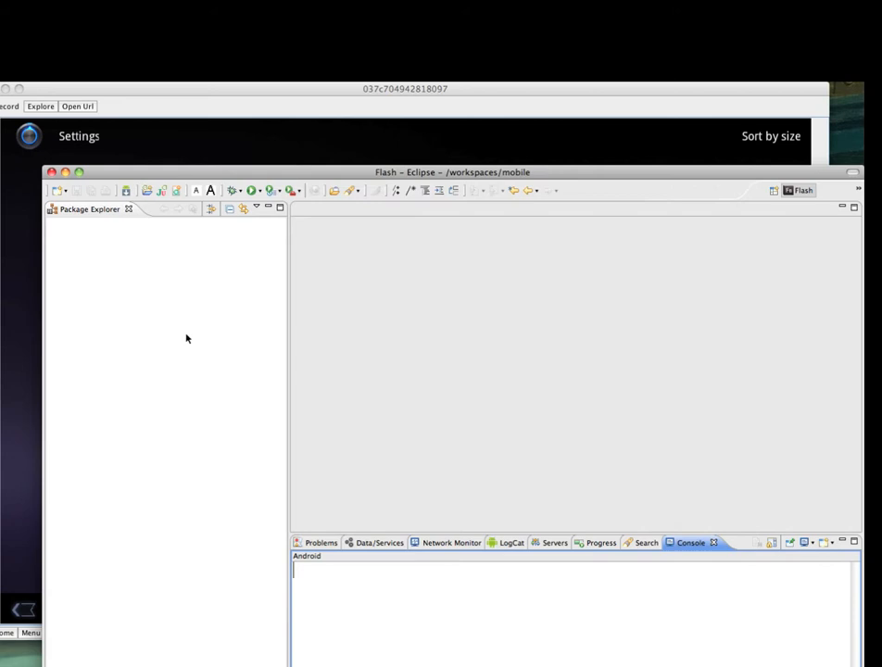
right_click(185, 337)
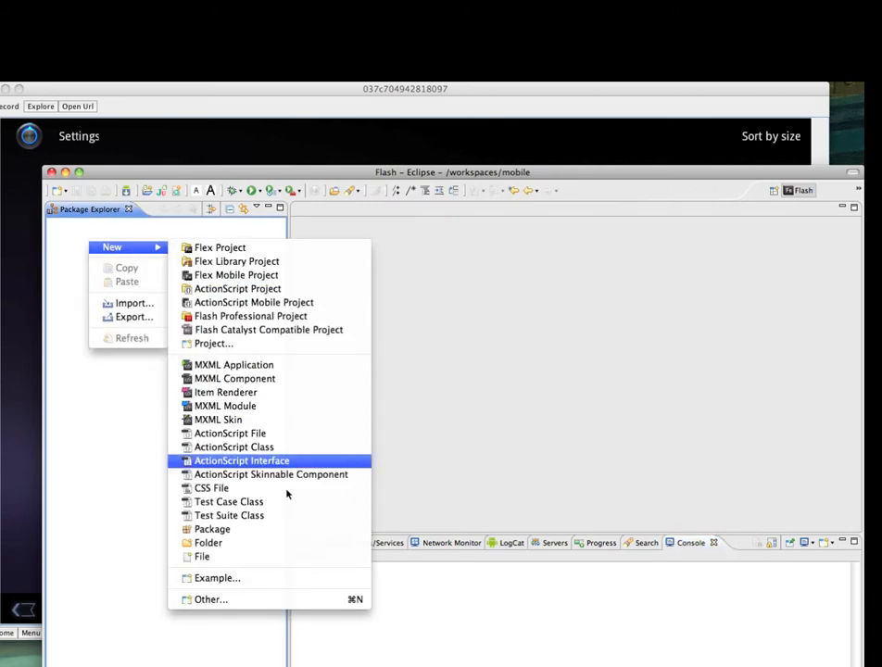
left_click(211, 600)
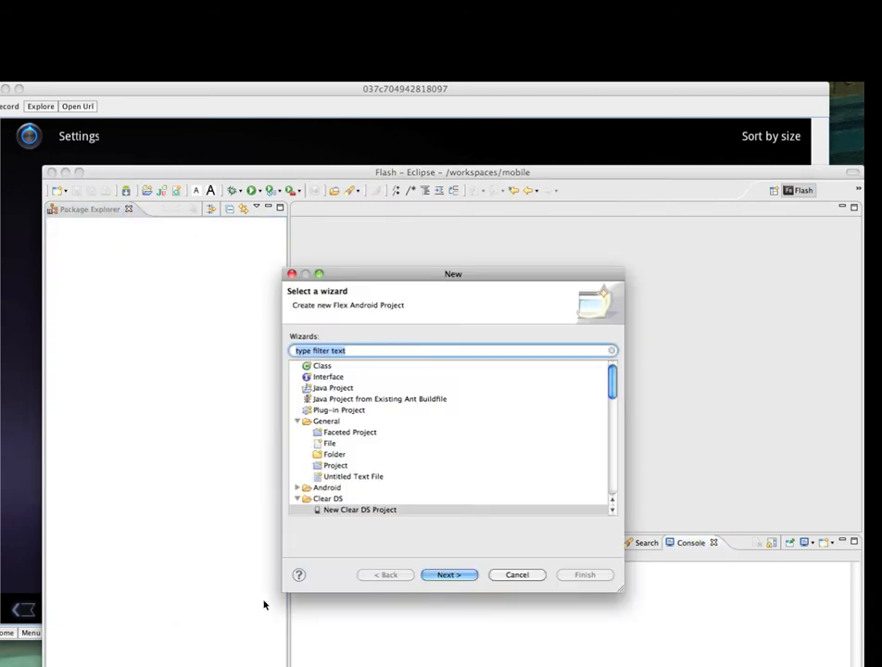
left_click(359, 510)
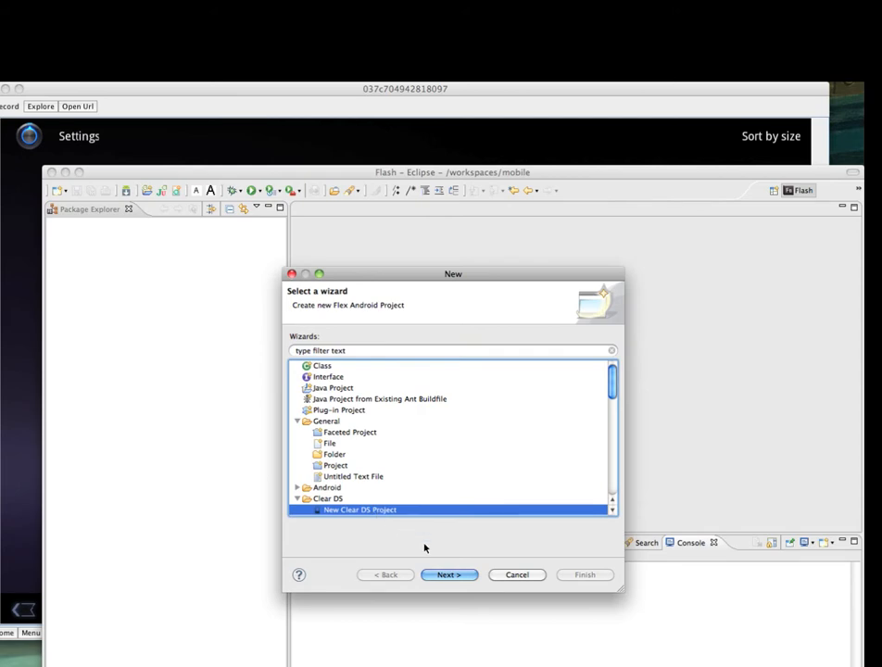
- Name the project ClearDSApp with package clear.android.samples and finish creating it
left_click(450, 575)
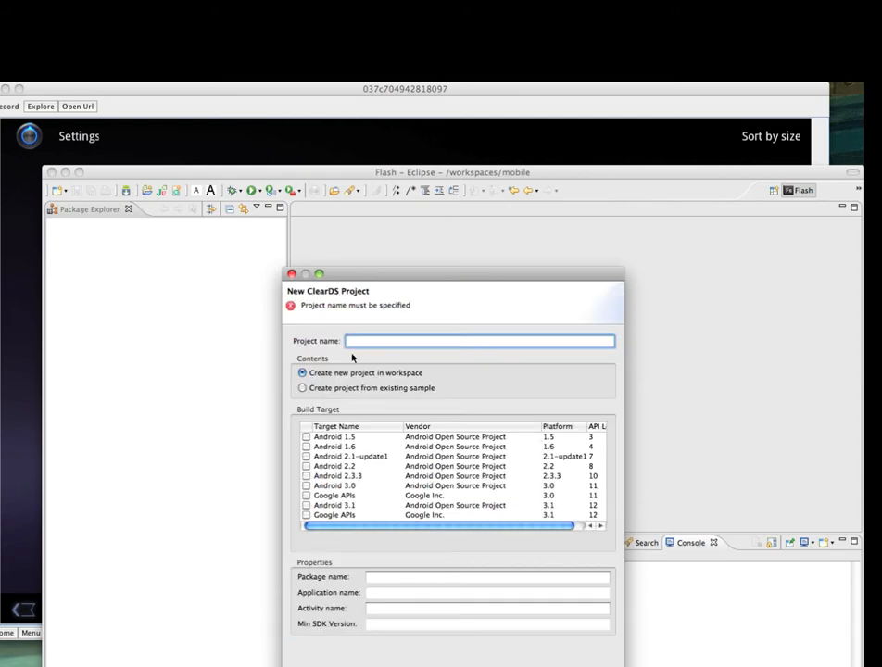
left_click(478, 341)
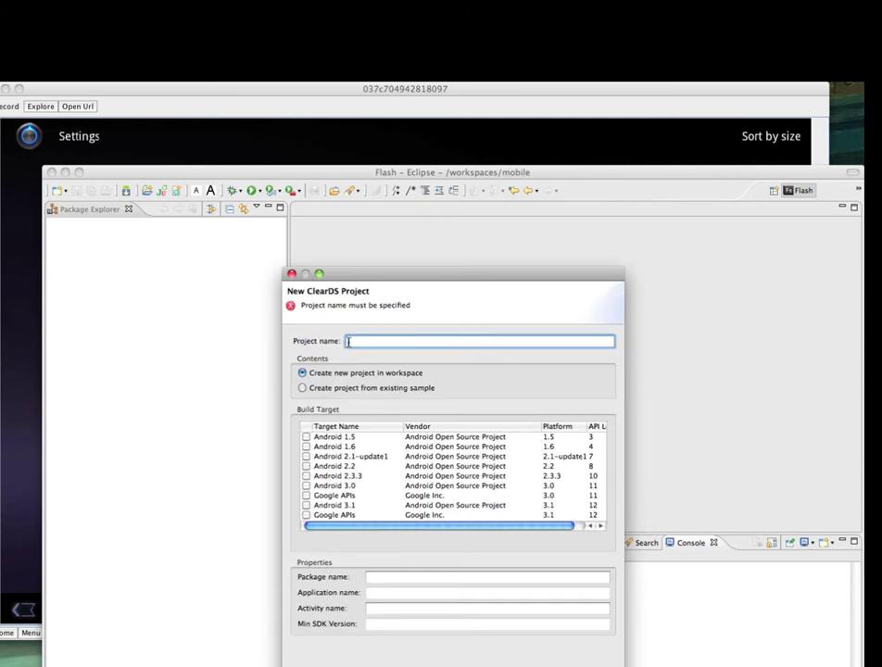
type("ClearDS")
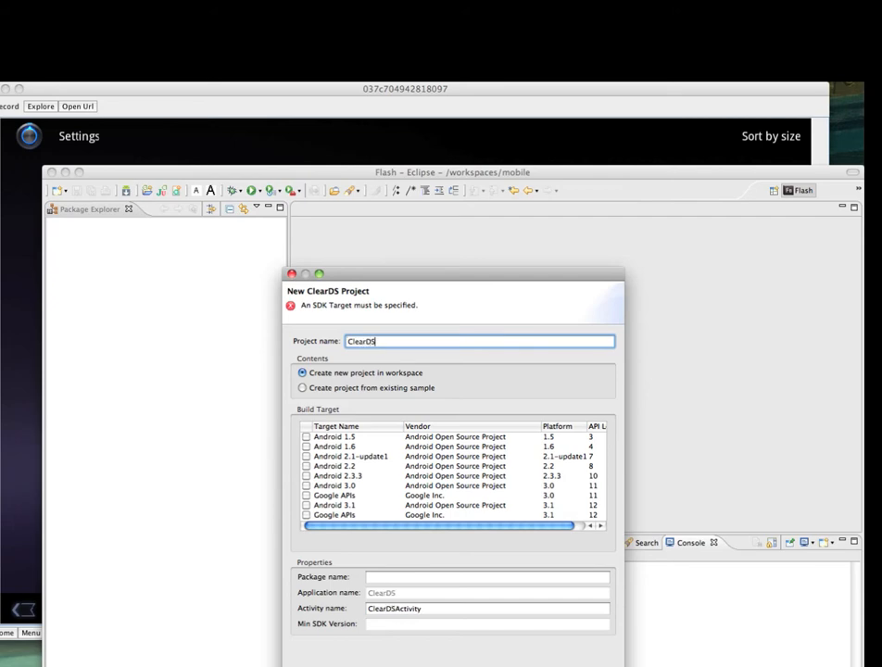
type("App")
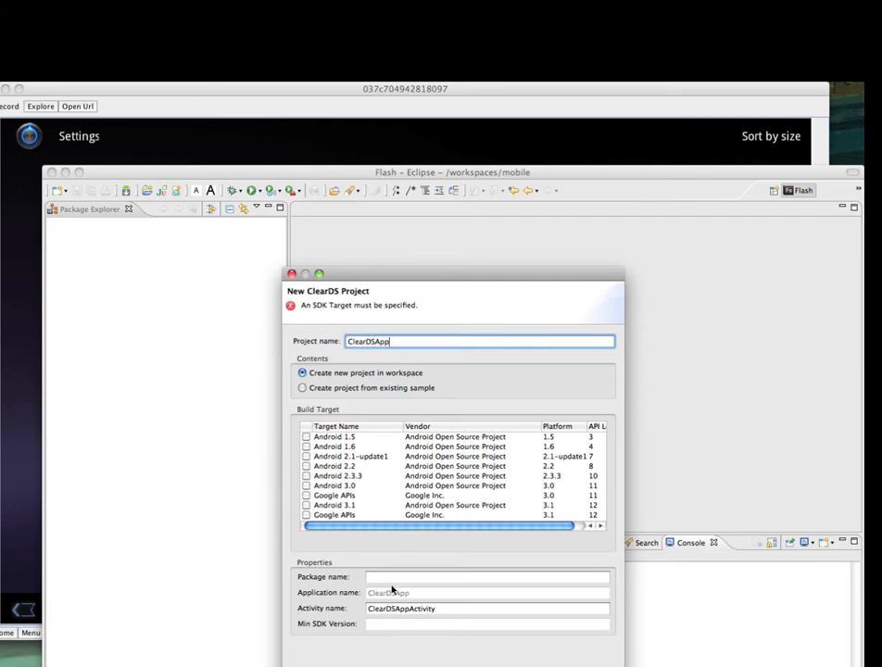
type("clear.android.s")
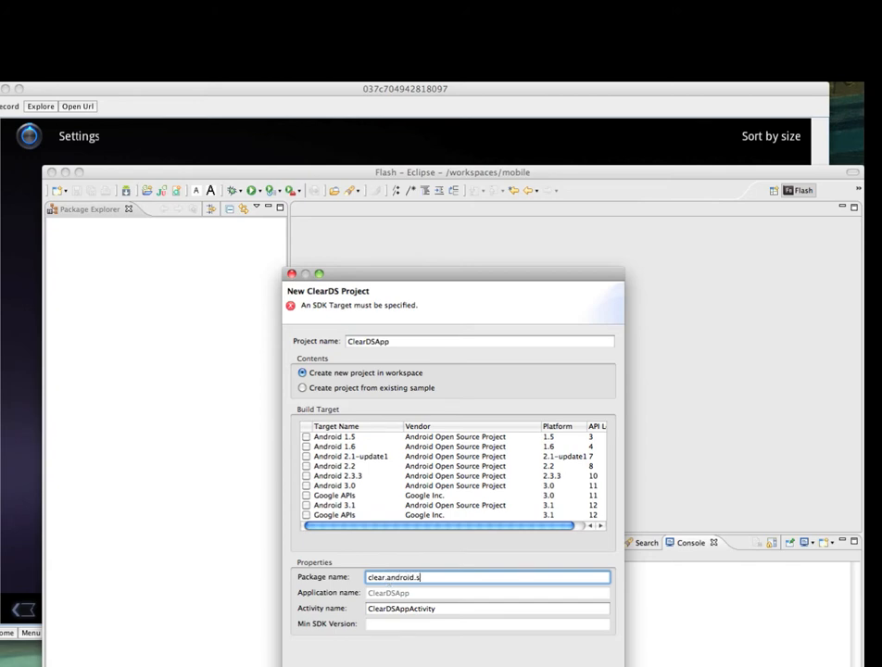
type("amples")
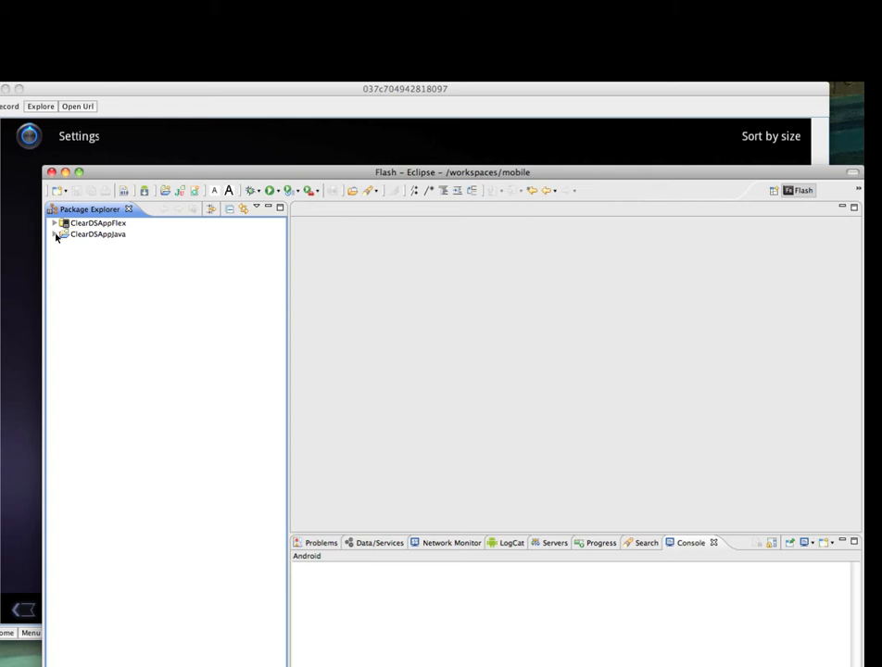
- Expand ClearDSAppJava's assets and ClearDSAppFlex's build folder to show the built ClearDSAppFlex.swf
left_click(55, 234)
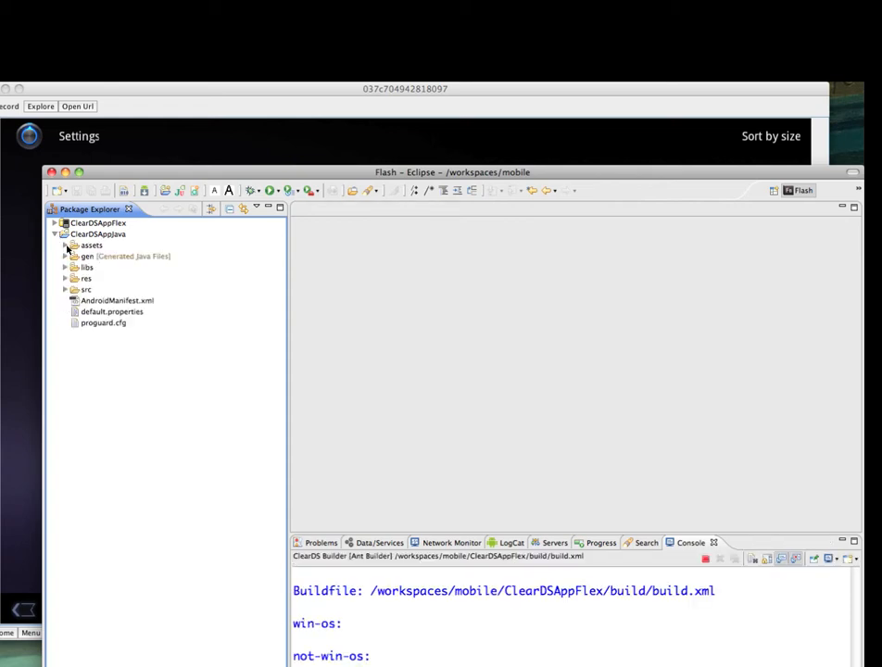
left_click(65, 245)
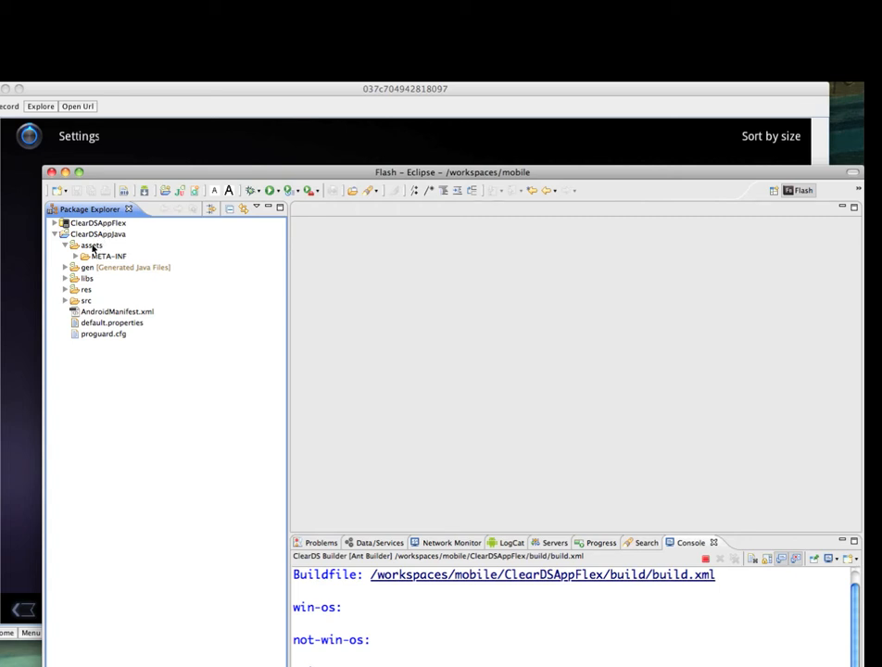
left_click(87, 244)
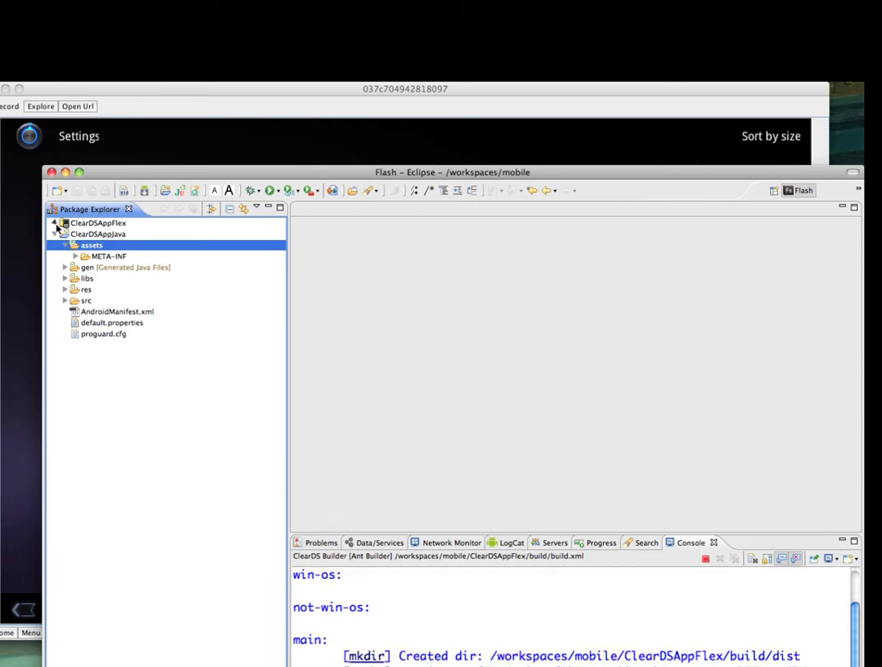
left_click(56, 222)
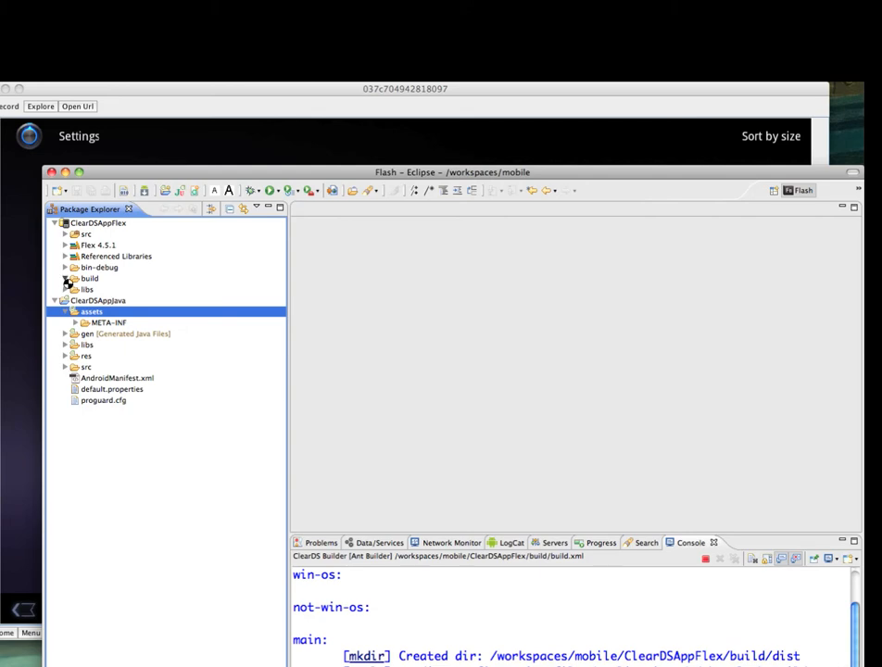
left_click(65, 278)
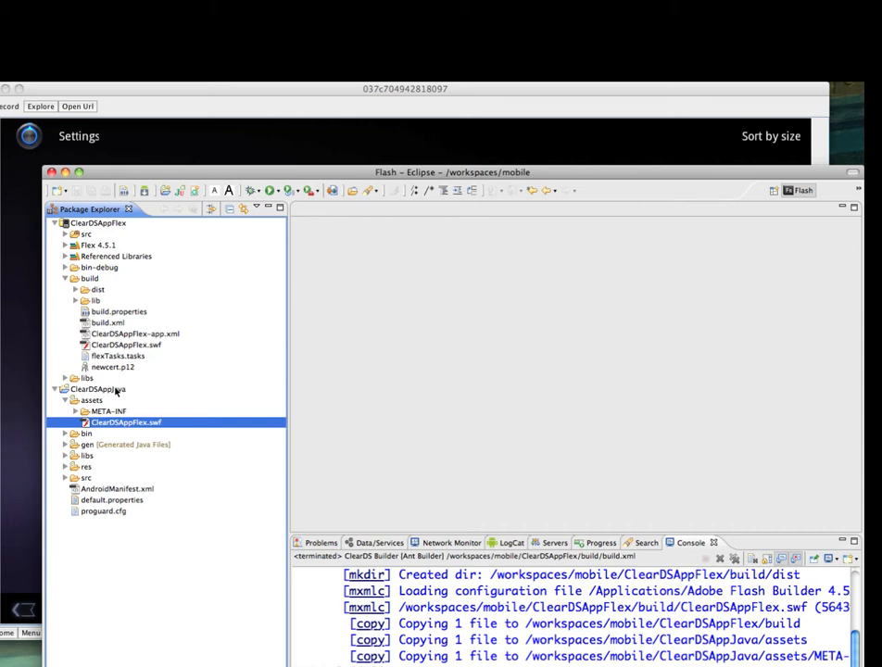
mouse_move(63, 485)
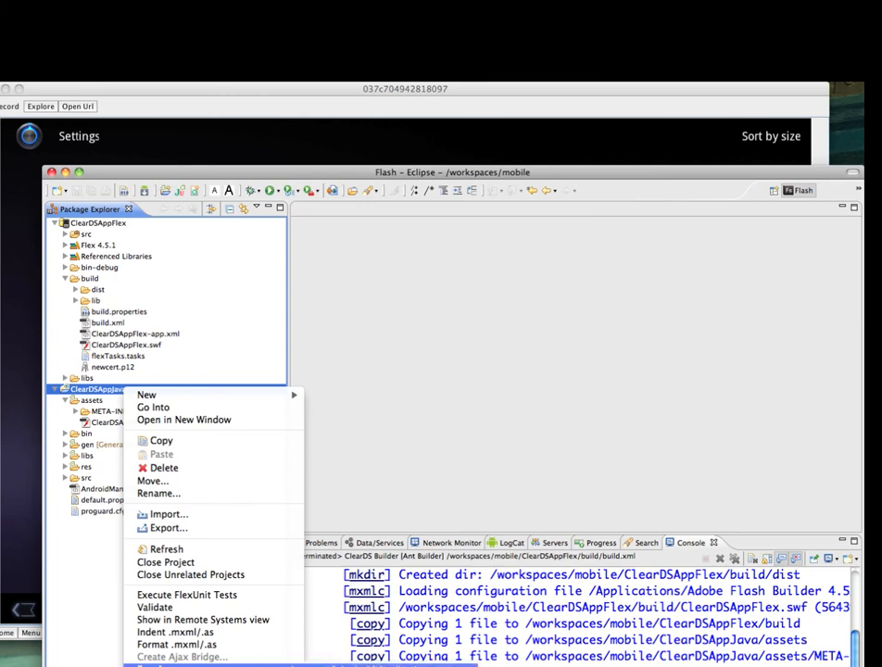
- Expand the Java project's src and WEB-INF folders to show the flex configuration files
left_click(137, 400)
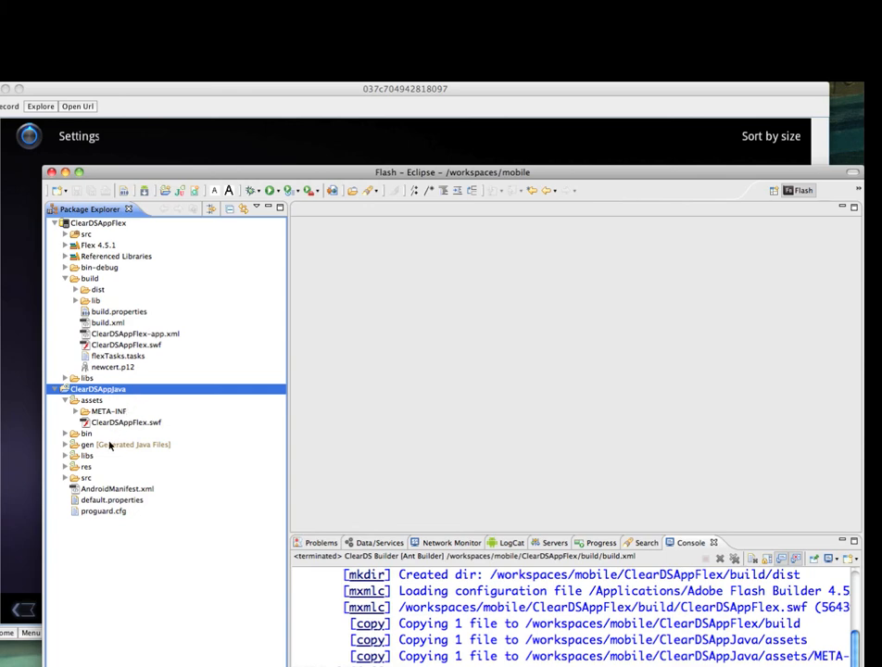
mouse_move(115, 471)
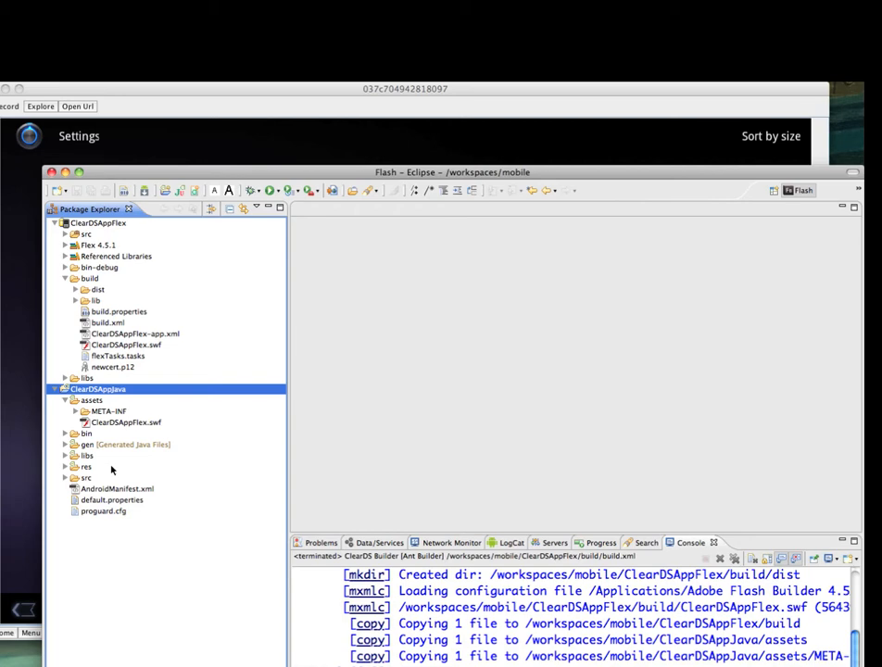
left_click(63, 478)
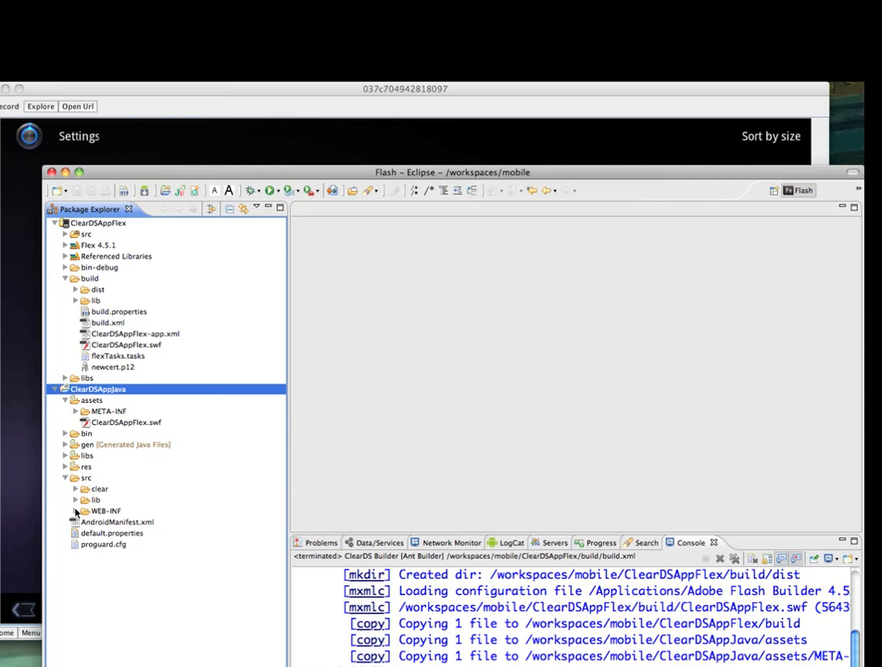
left_click(76, 512)
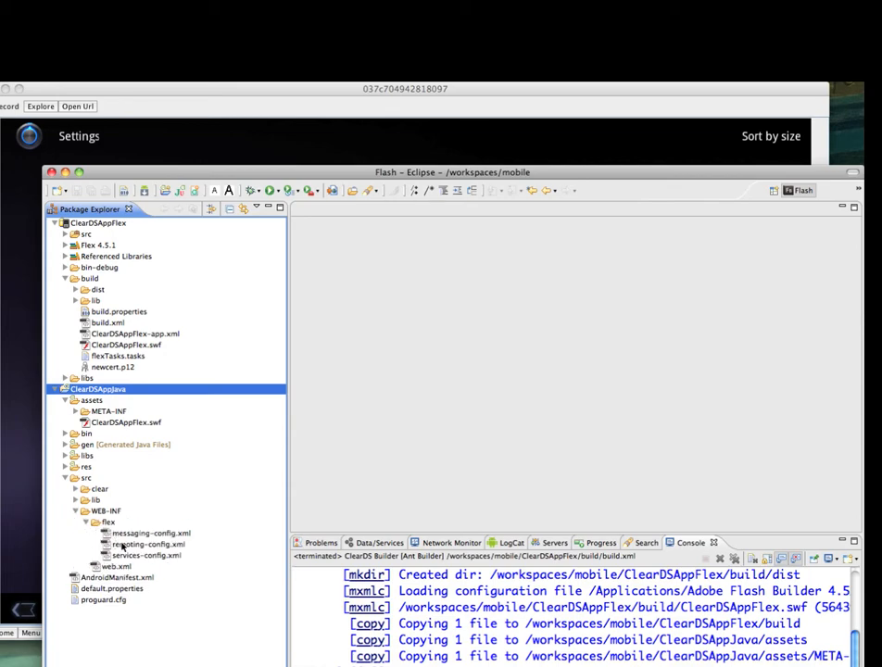
- View remoting-config.xml's AndroidJavaDestination entry pointing to the RemoteObject class
double_click(141, 541)
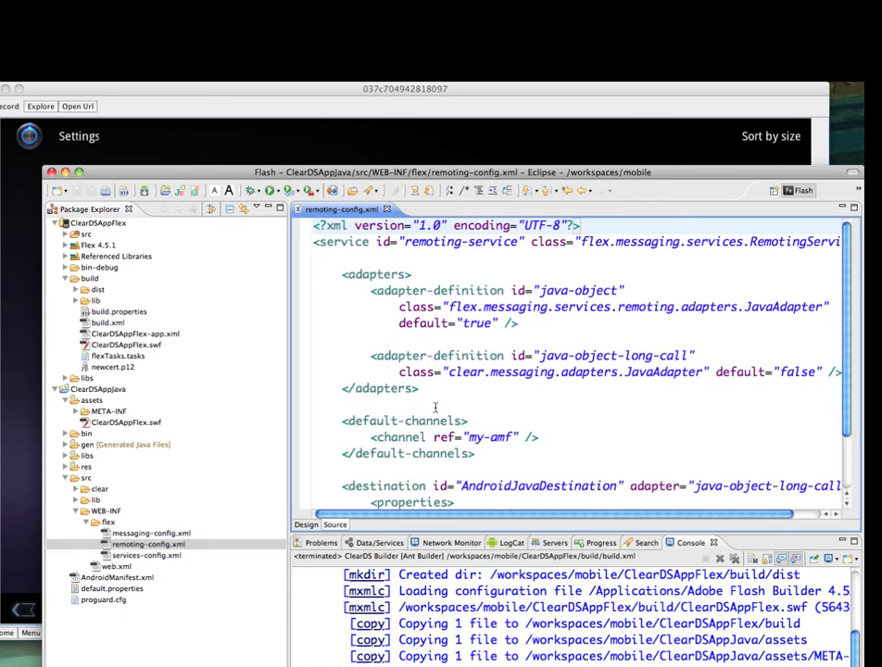
scroll("down", 3)
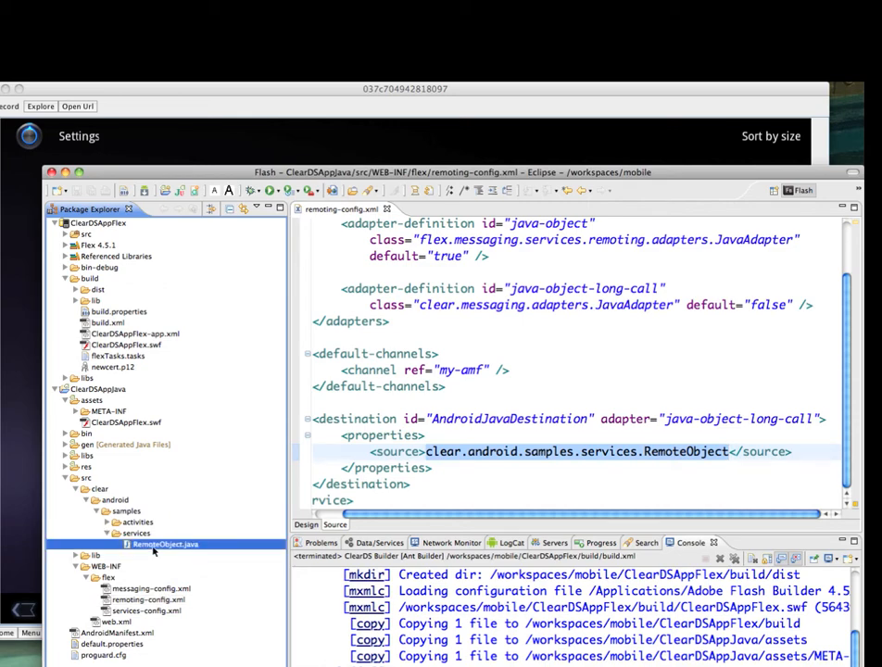
- Add an empty public void showToast(final String text) method to RemoteObject.java
double_click(165, 545)
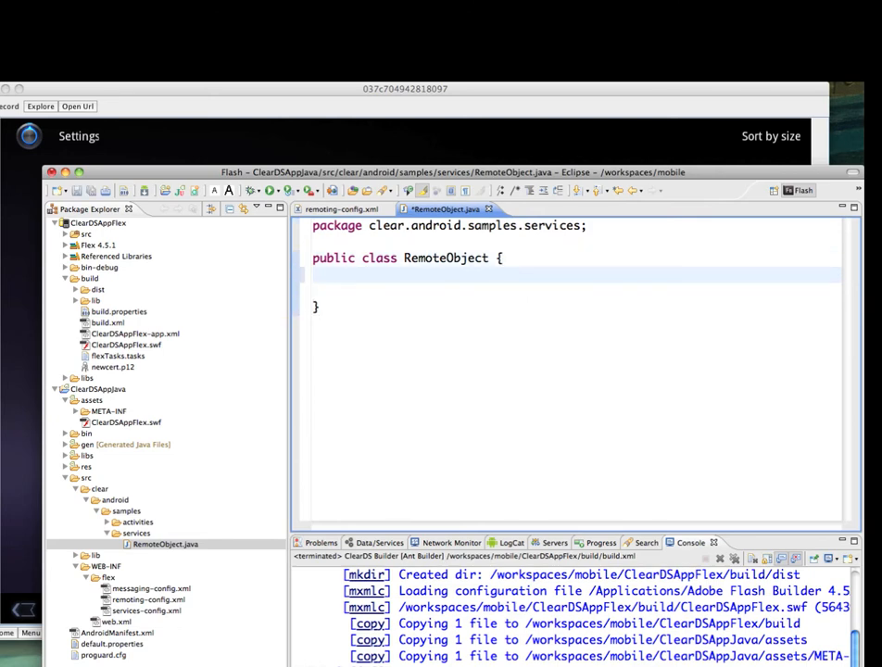
type("public")
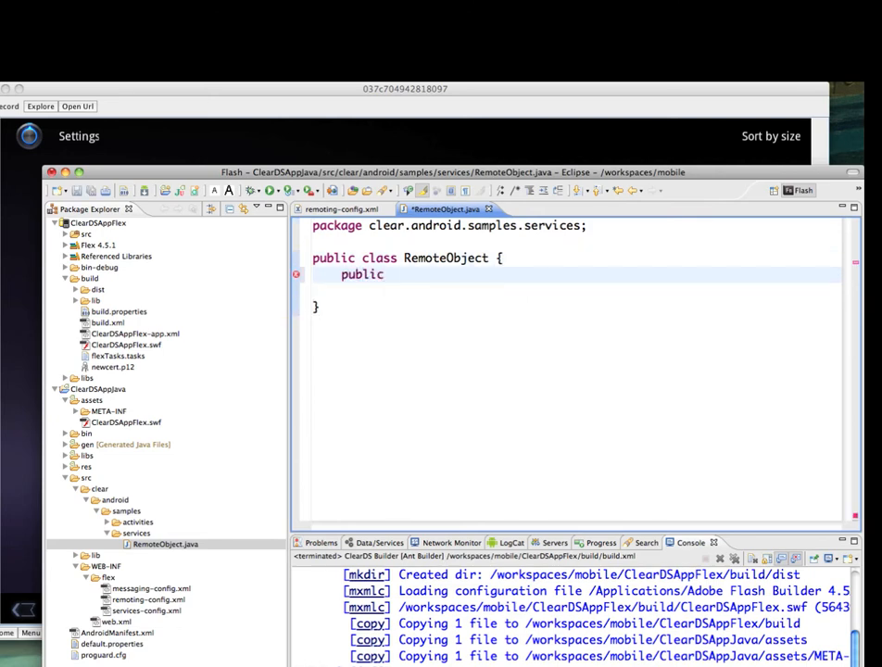
type("void show")
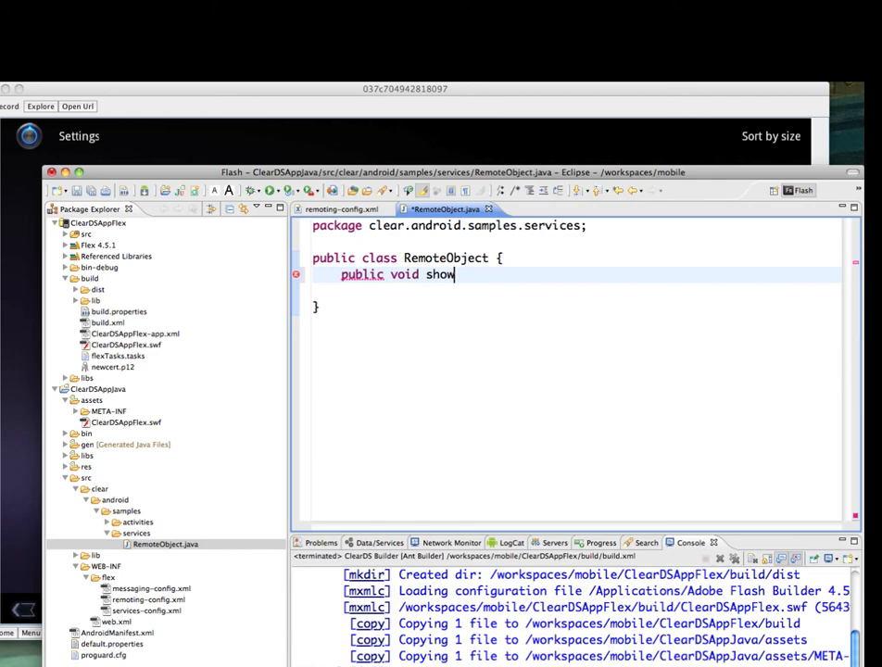
type("Toast() {")
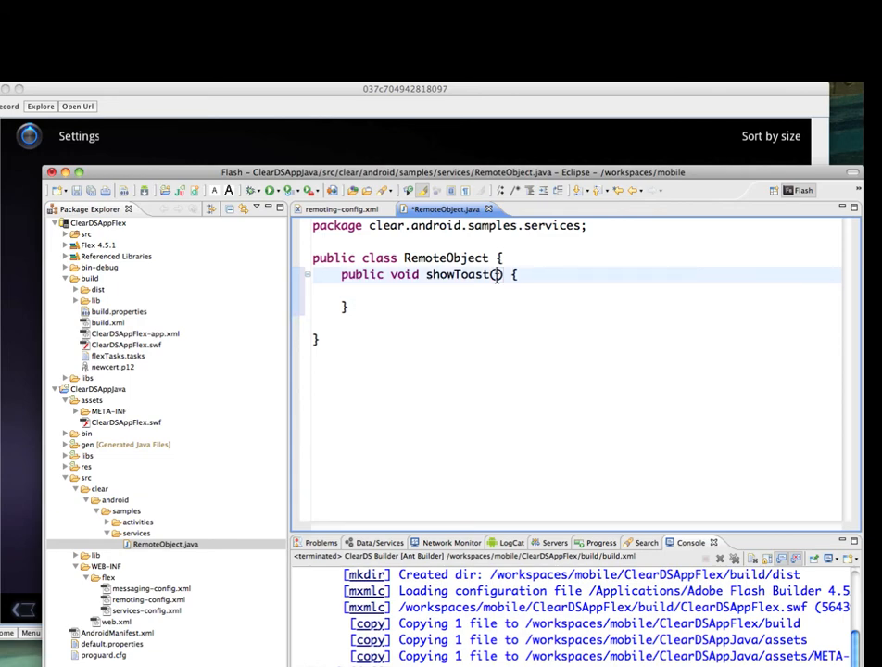
type("final S")
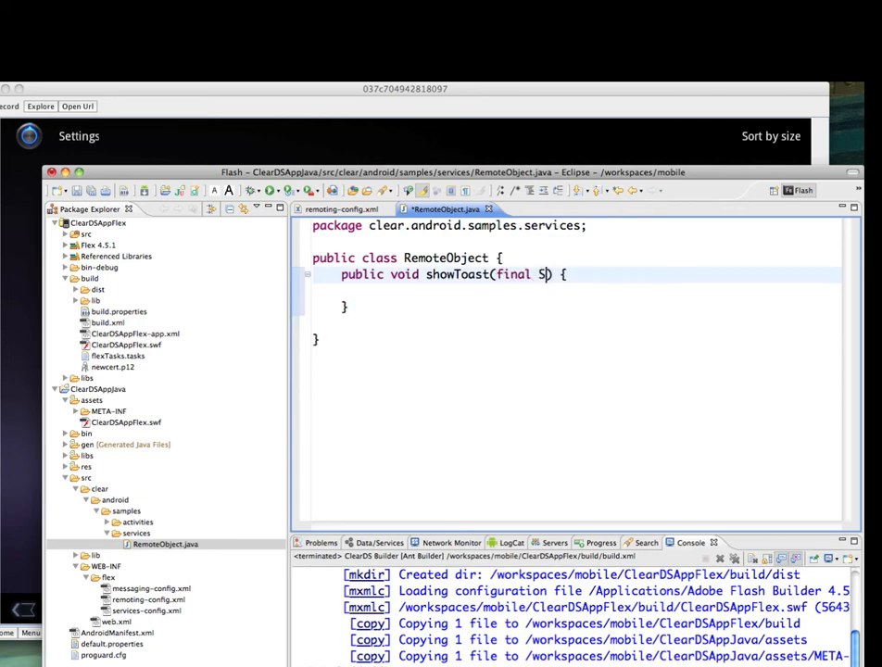
type("tring")
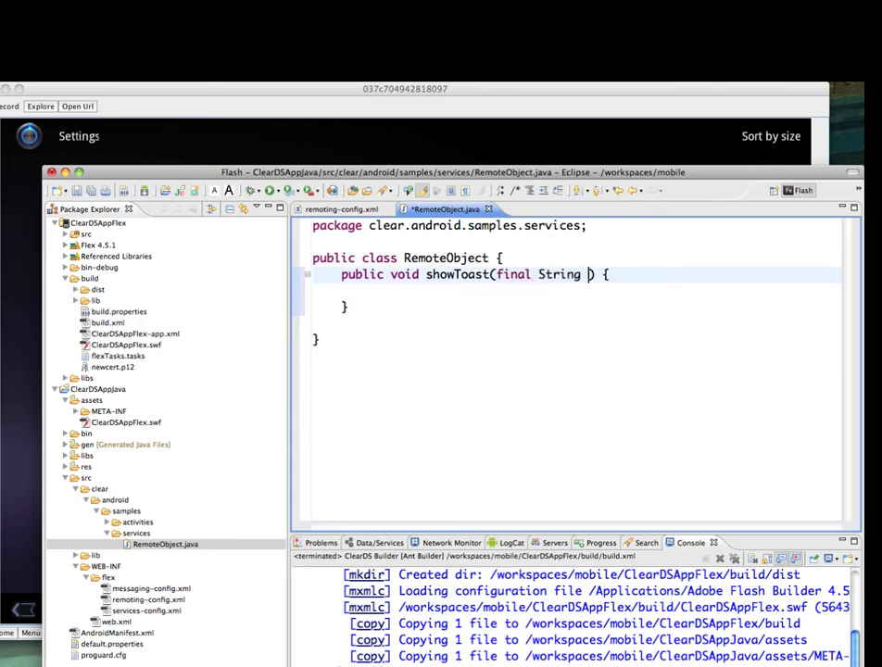
type("text")
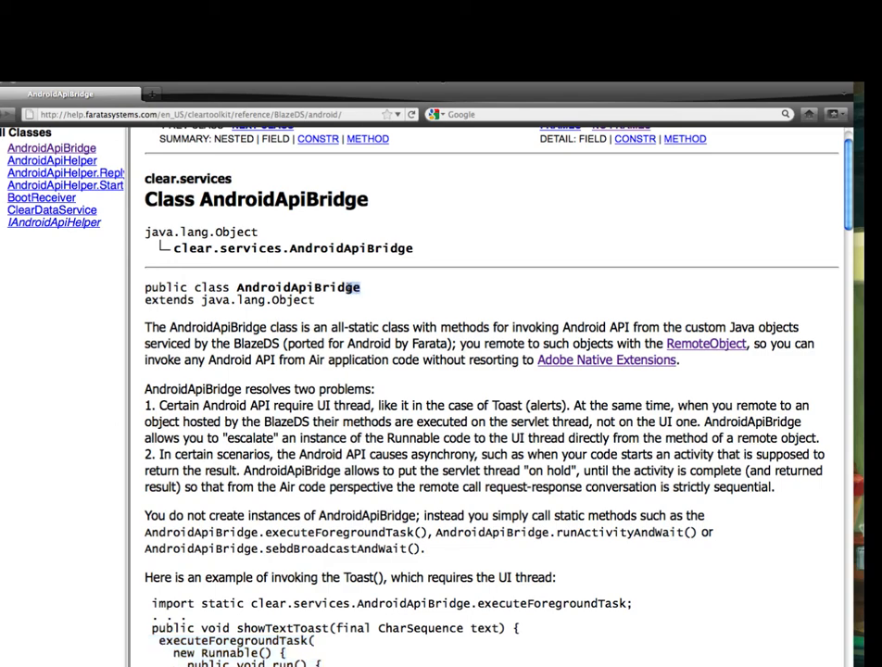
- Select the AndroidApiBridge class name on its API reference page to locate the showTextToast example
double_click(296, 288)
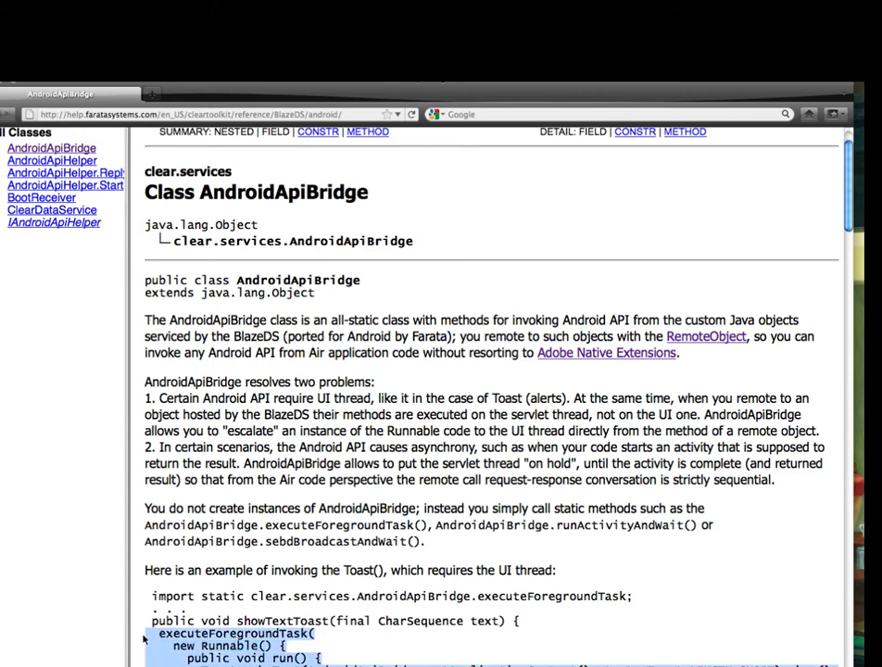
mouse_move(89, 620)
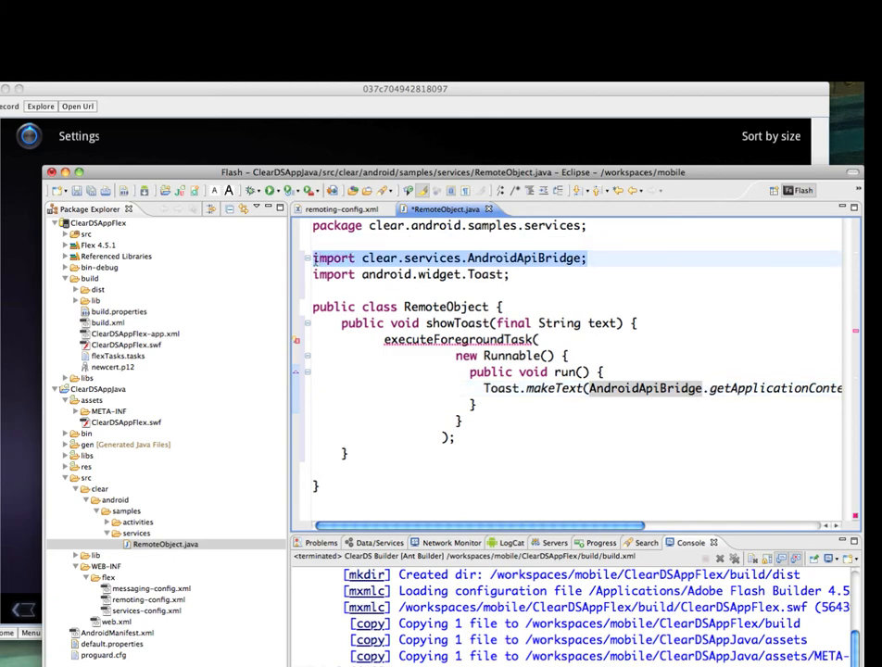
- Add a static import of clear.services.AndroidApiBridge.executeForegroundTask to RemoteObject.java
left_click(515, 274)
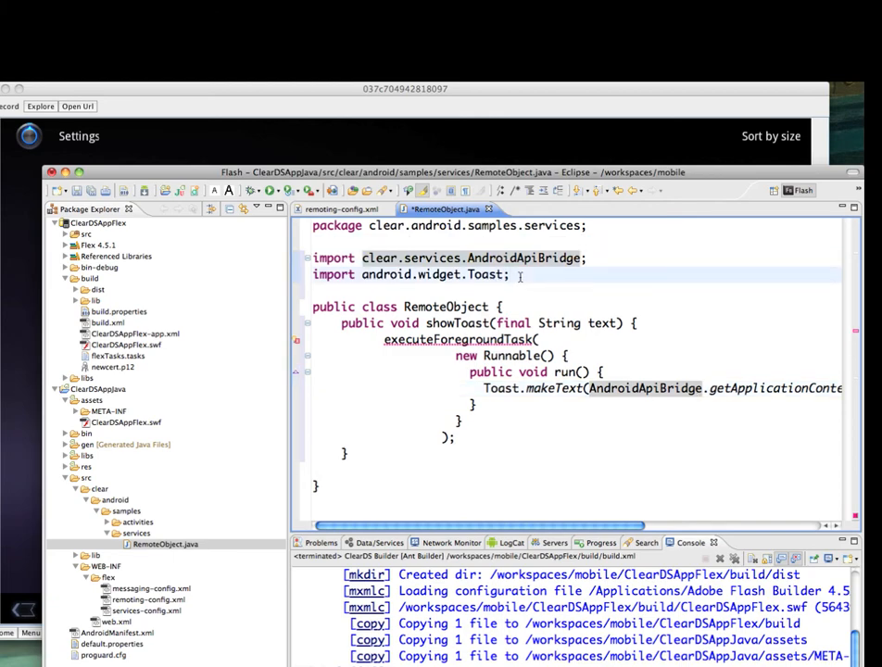
type("import clear.services.AndroidApiBridge;")
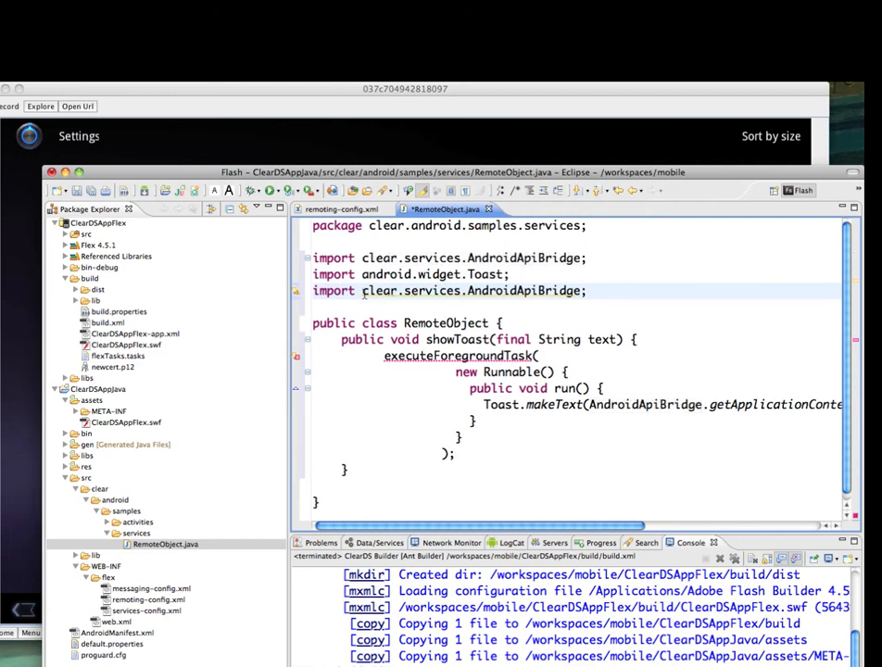
type("static")
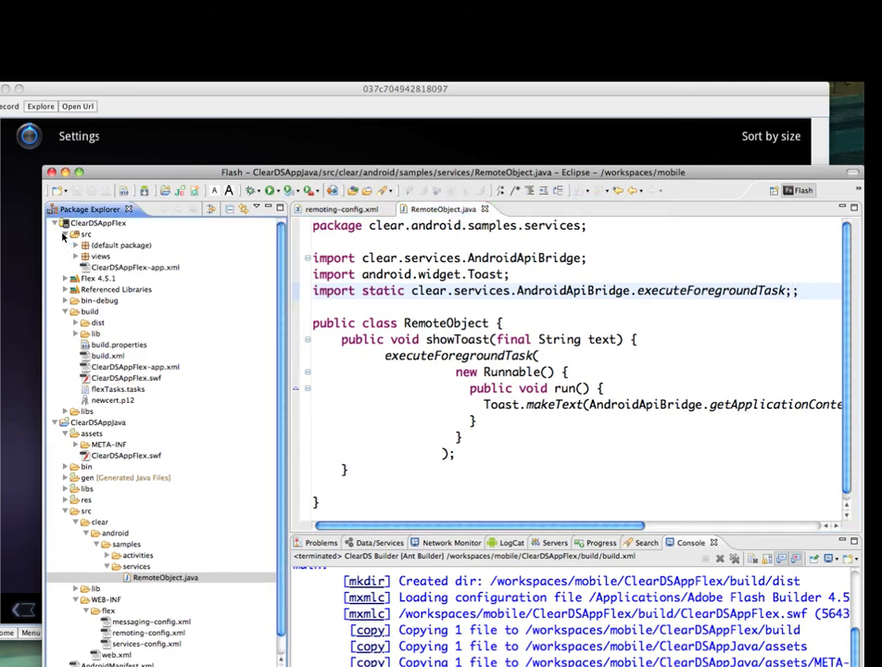
double_click(128, 267)
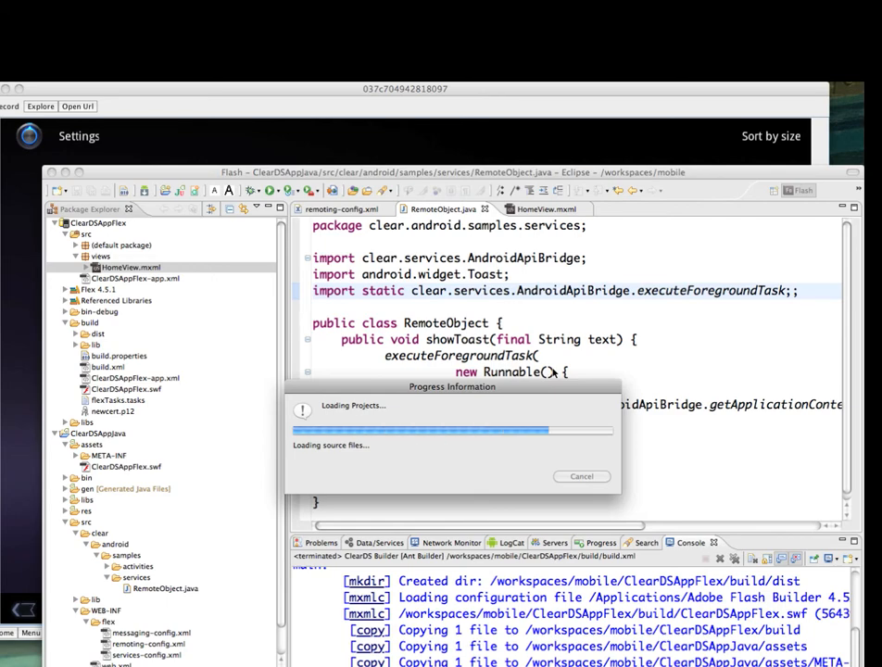
- Declare <ns:RemoteObject id="service" destination="AndroidJavaDestination"/> inside fx:Declarations
left_click(541, 207)
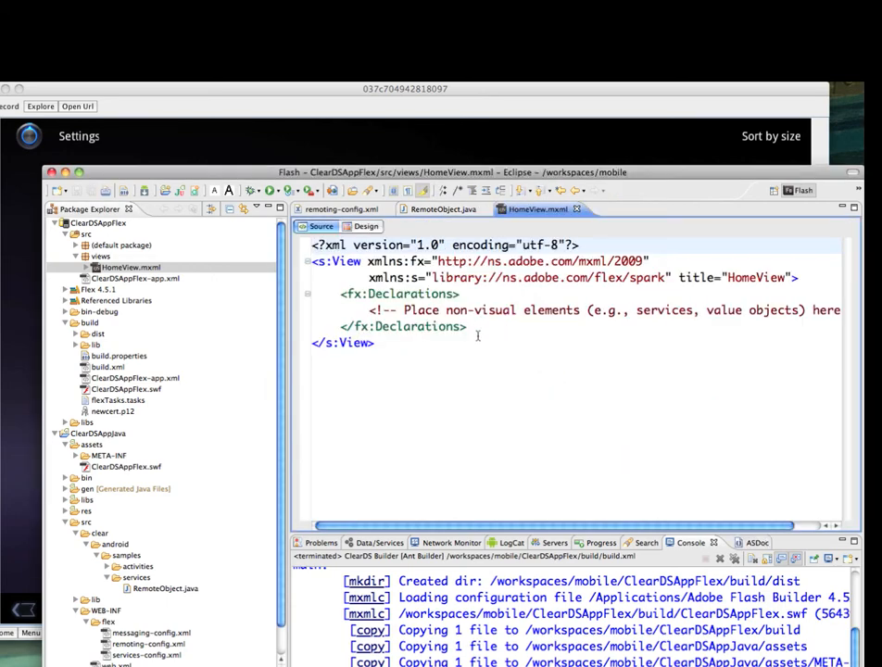
left_click(474, 326)
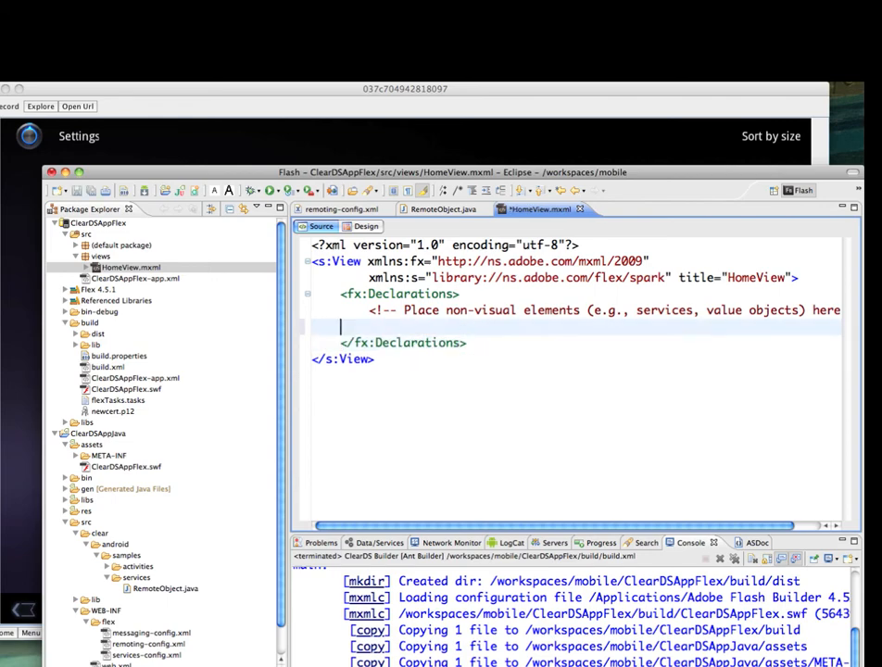
type("<")
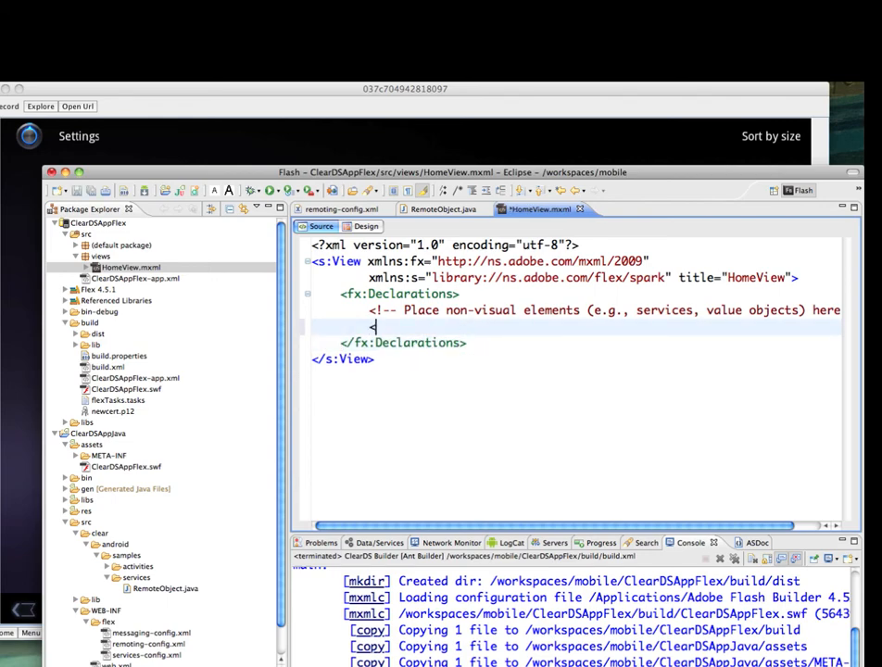
type("<Rem")
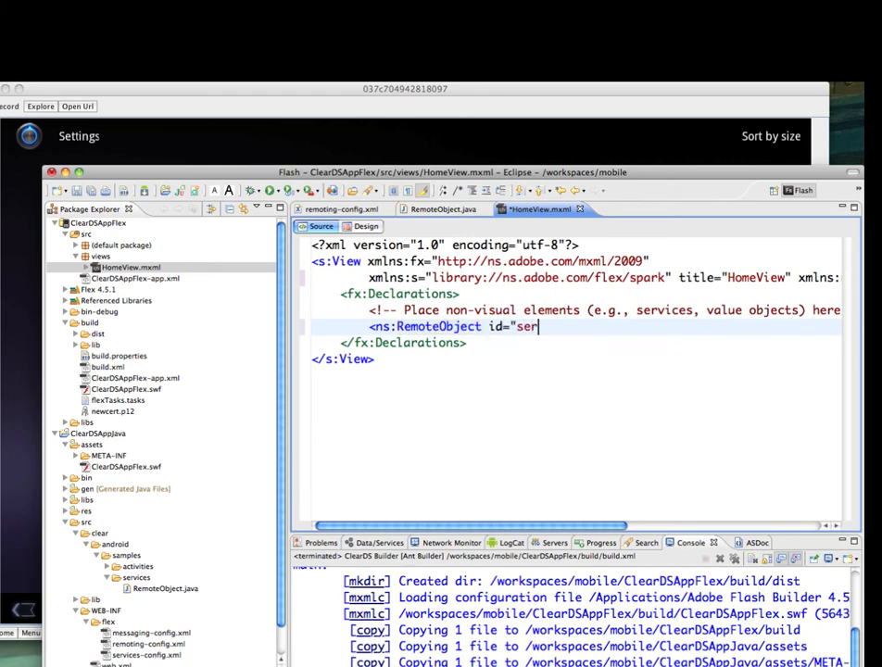
type("vice\" destination=")
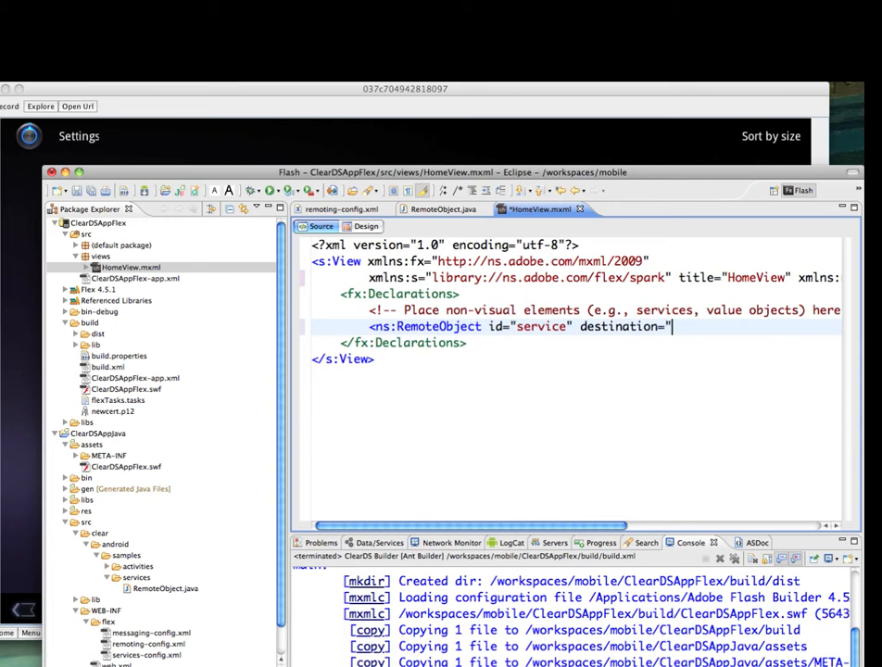
type("Andorid")
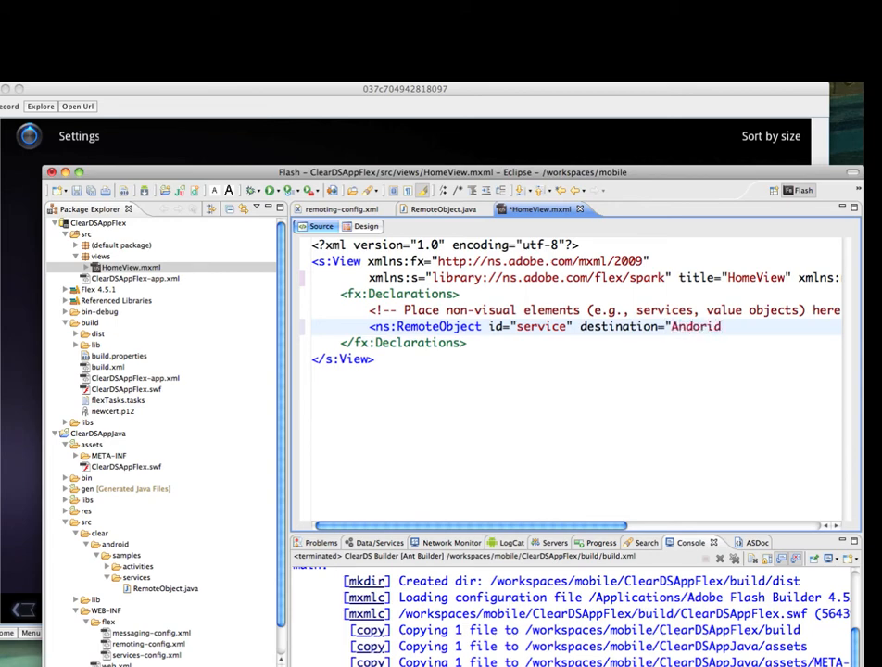
type("JavaDestination")
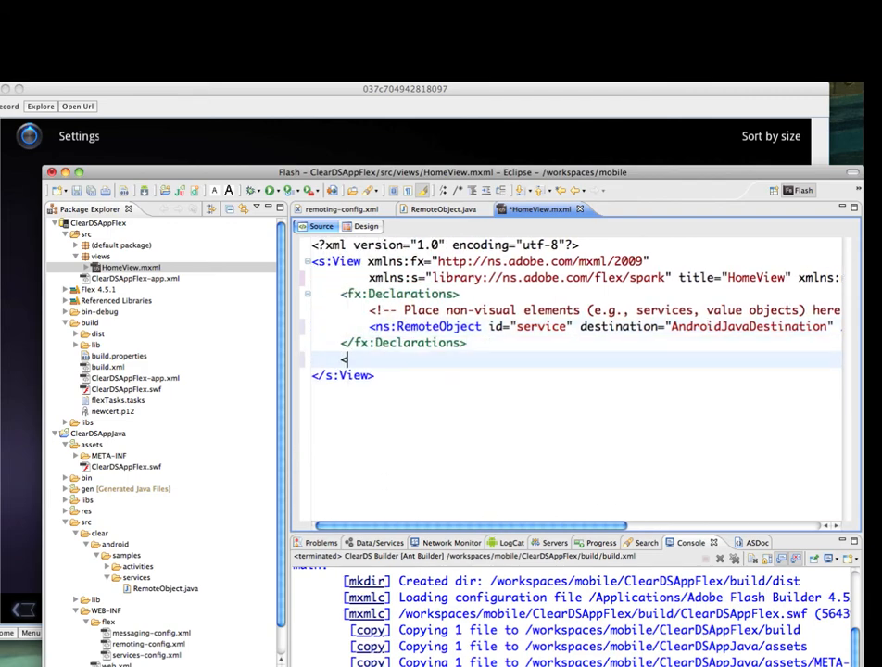
- Add an s:Button labelled "Show toast" whose click calls service.showToast('Hi Android-Toast')
type("<s:Button")
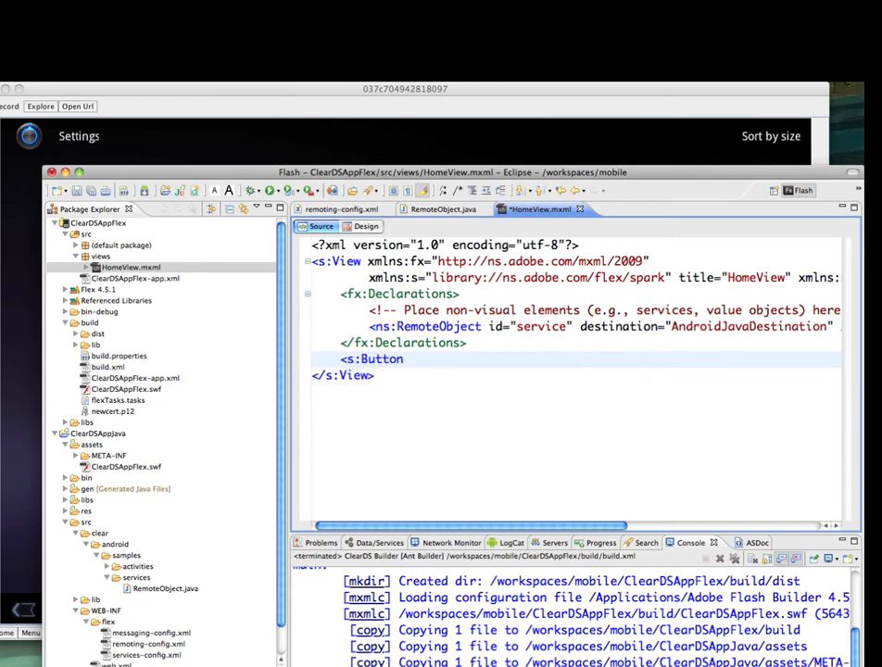
type("label")
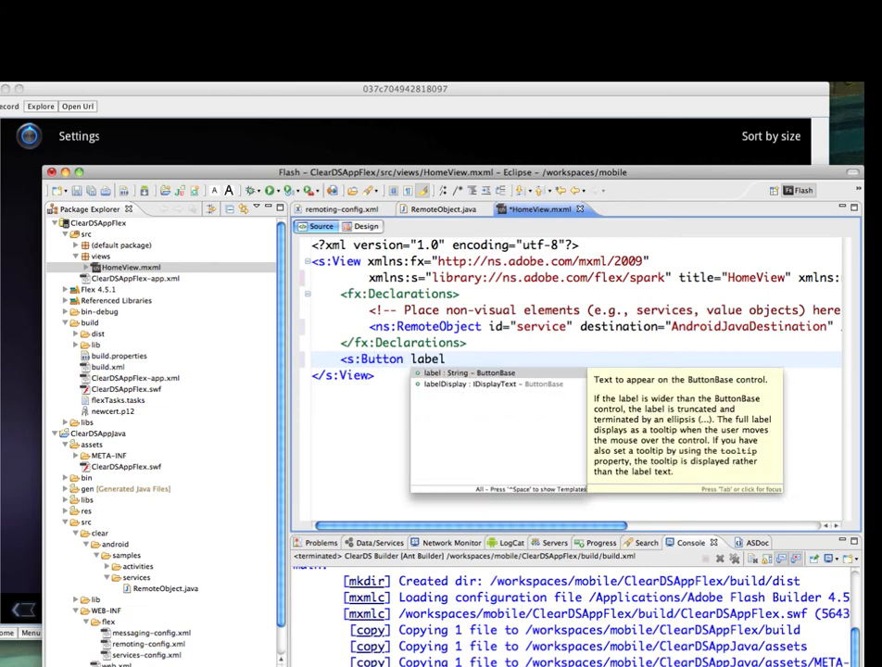
type("label=\"Show toast\" c")
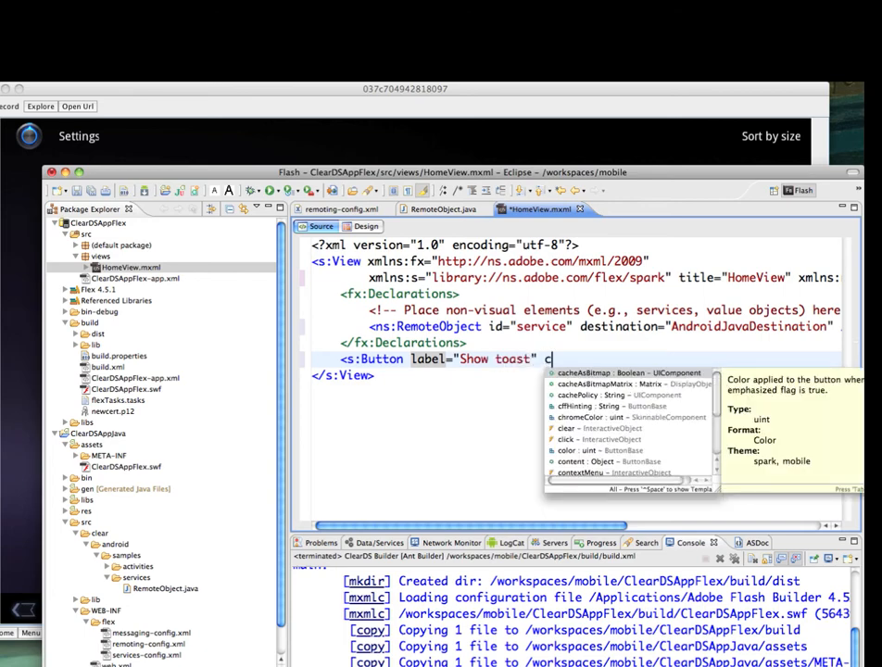
type("lick=\"\" />")
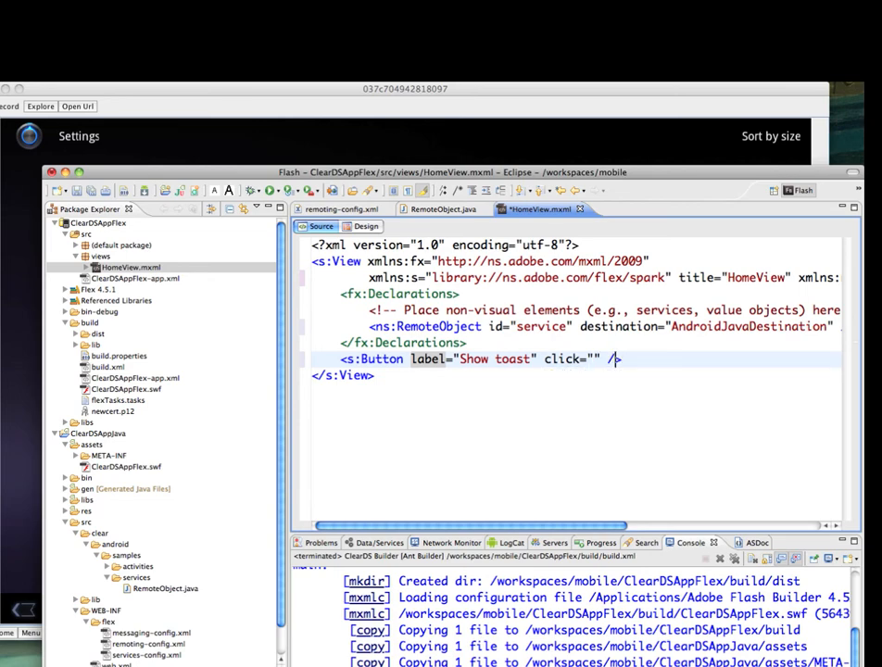
type("service")
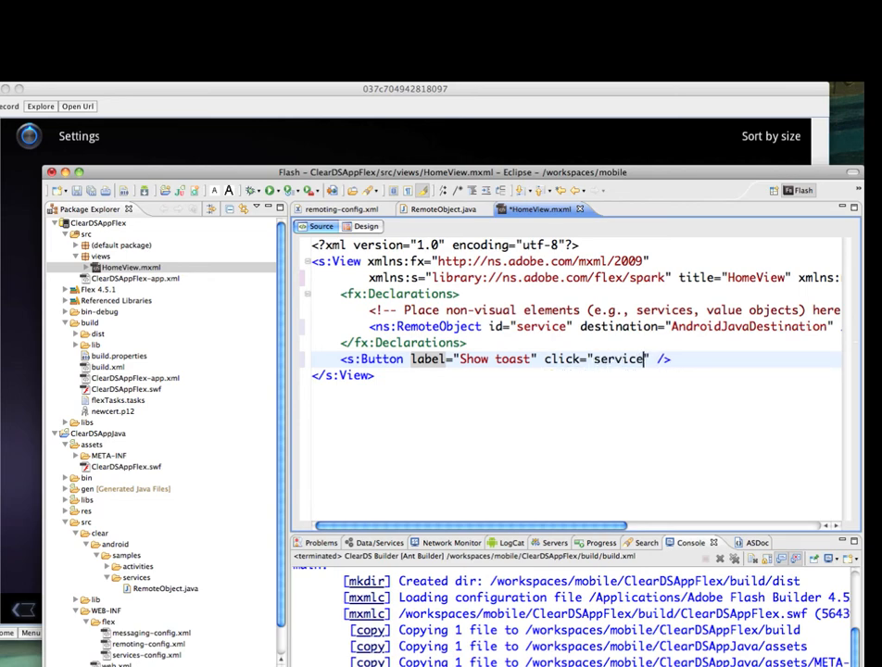
type(".showToast('")
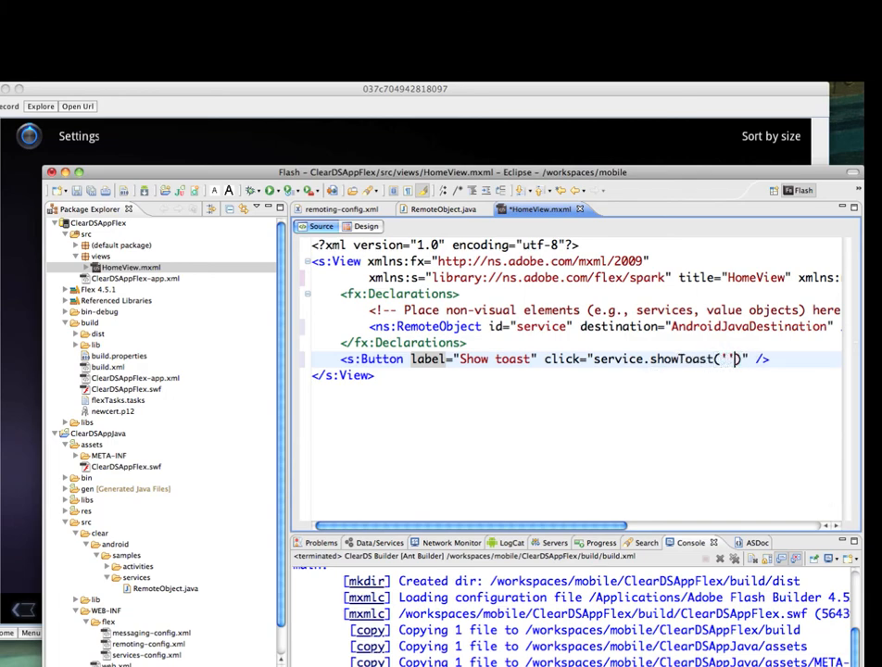
type("Hi")
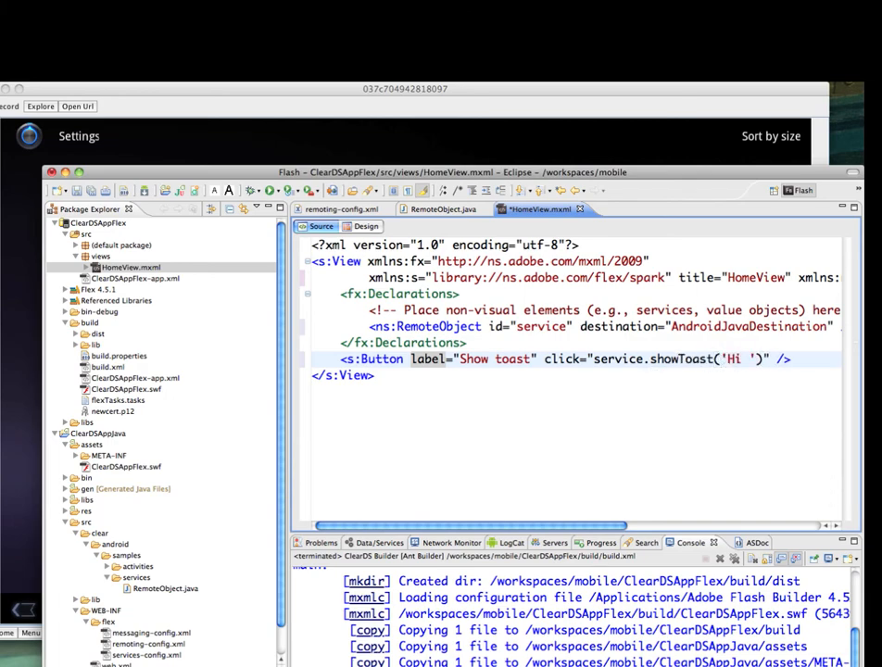
type("Andori")
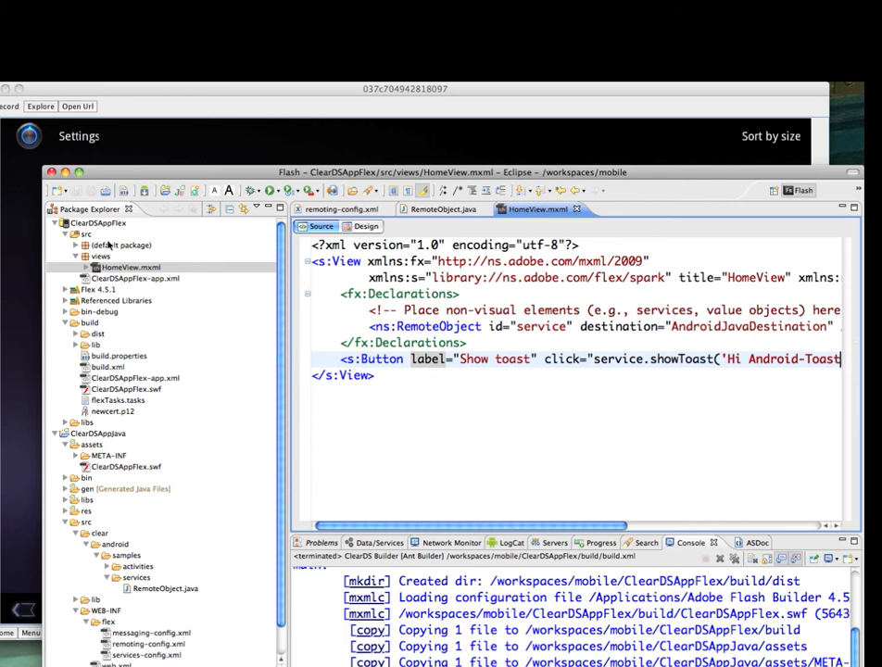
- Build the project so the ClearDS Console reports BUILD SUCCESSFUL
right_click(98, 222)
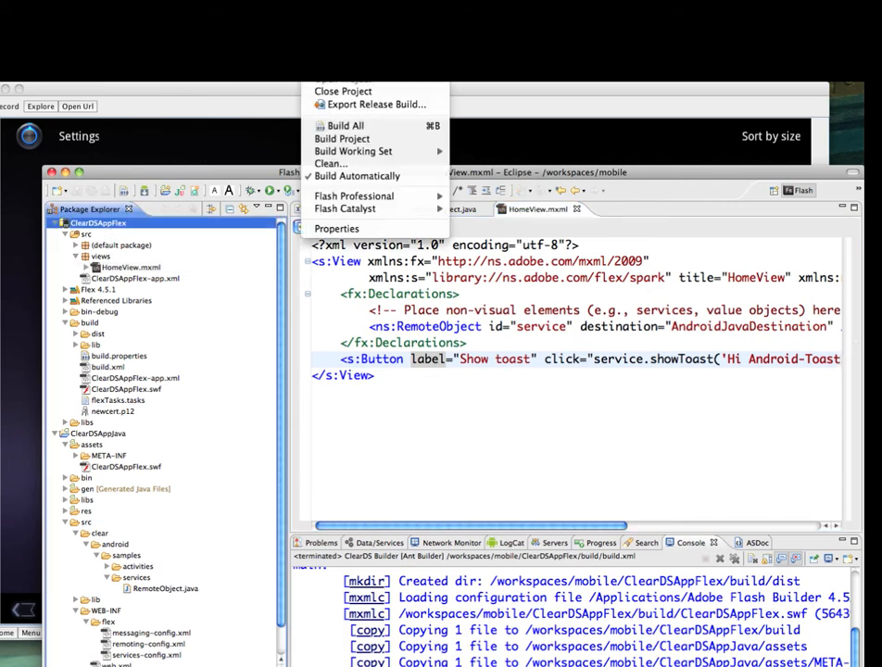
left_click(330, 163)
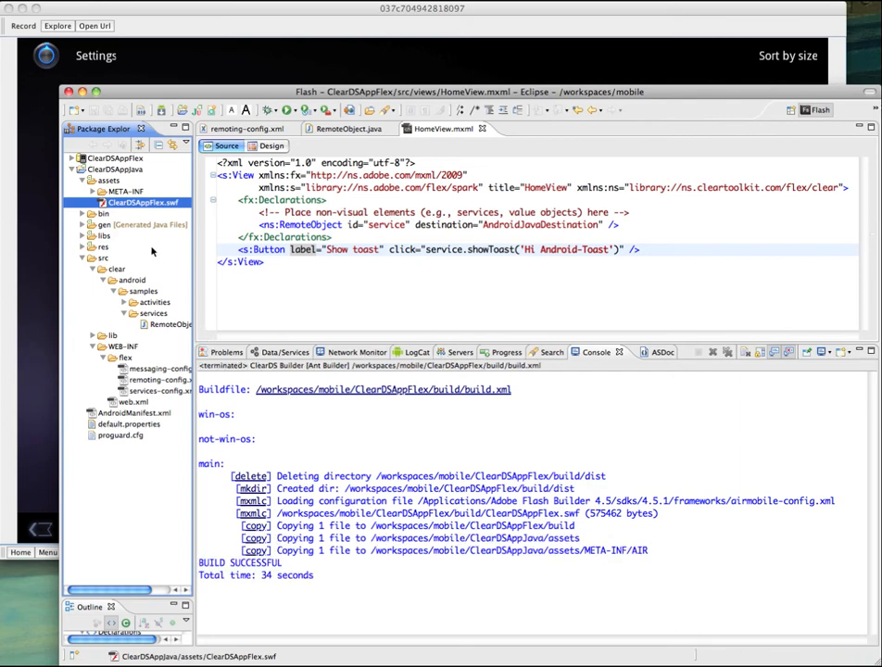
- Run ClearDSAppJava as an Android Application and trigger Show toast on the device
right_click(115, 168)
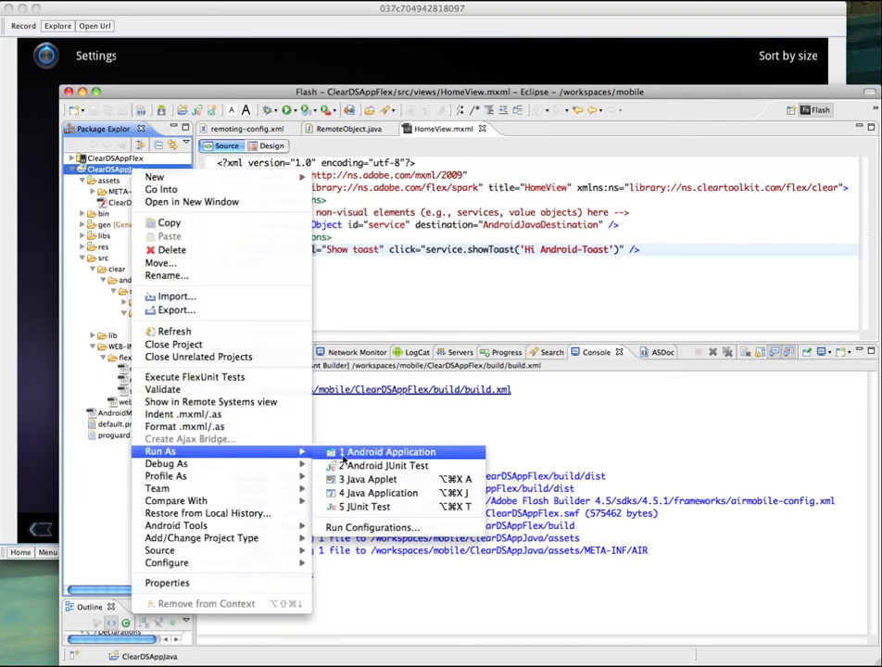
left_click(393, 452)
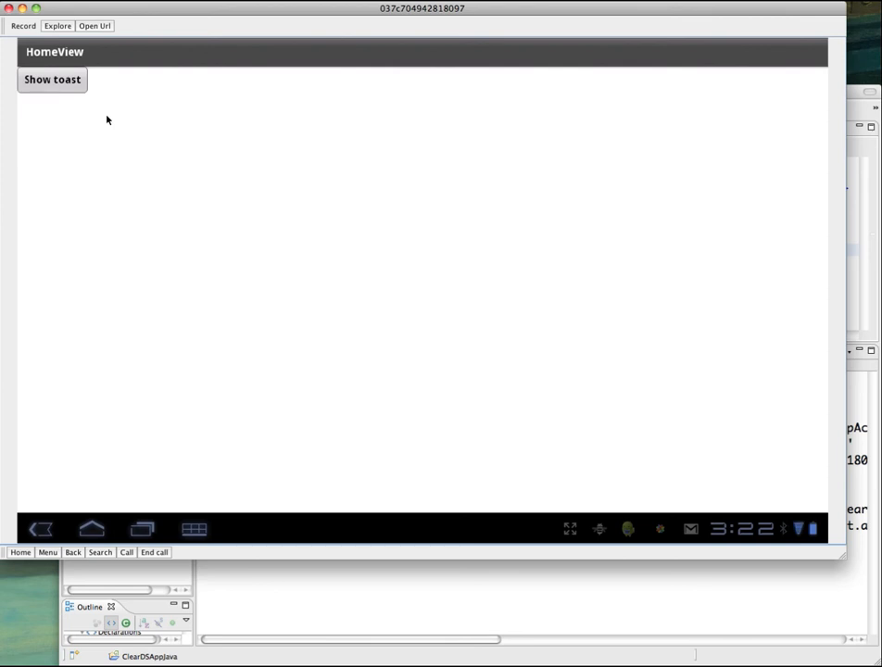
left_click(56, 79)
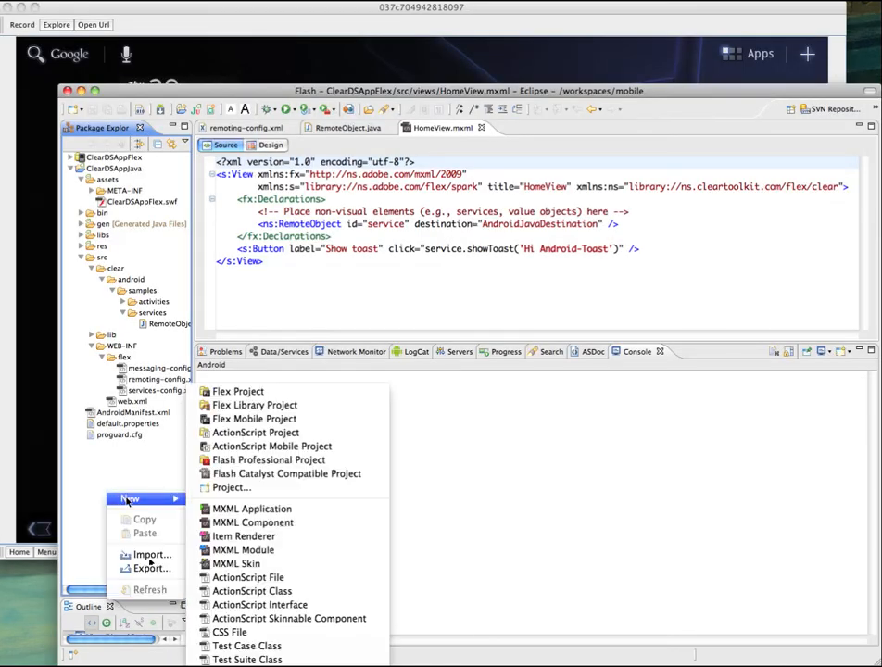
mouse_move(241, 536)
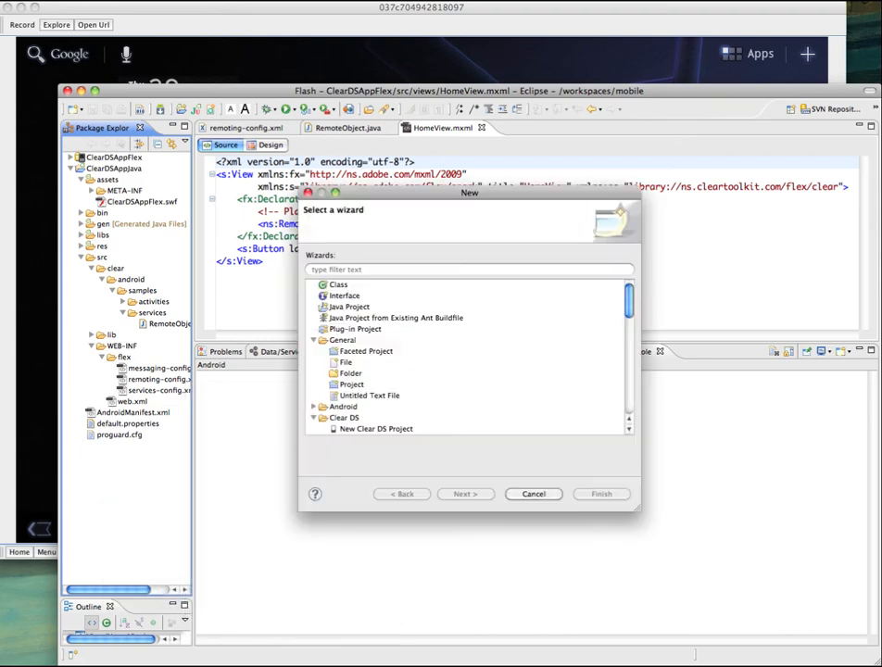
- Create a New Clear DS Project from the existing VoiceRecognition sample and finish the wizard
left_click(376, 430)
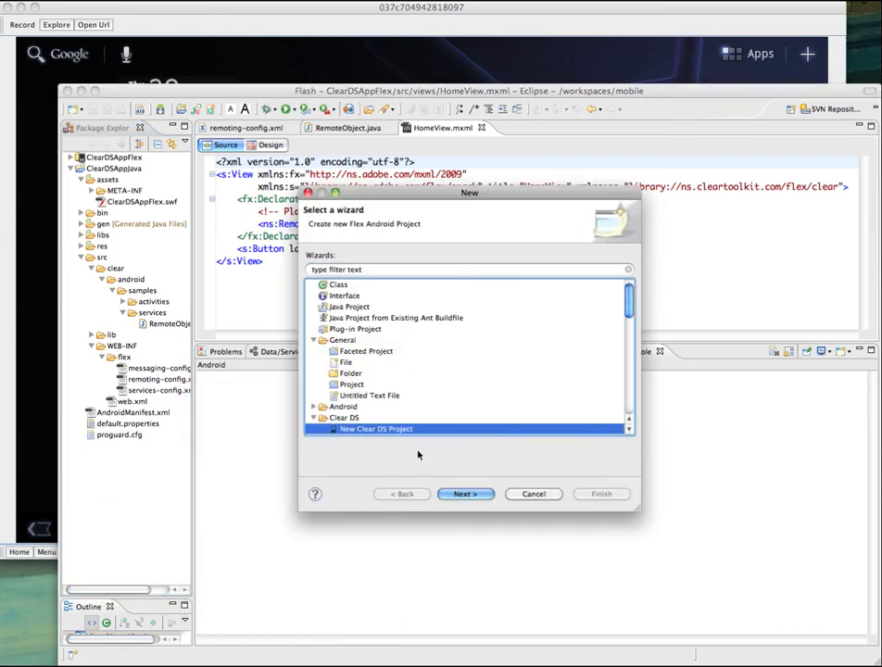
left_click(465, 492)
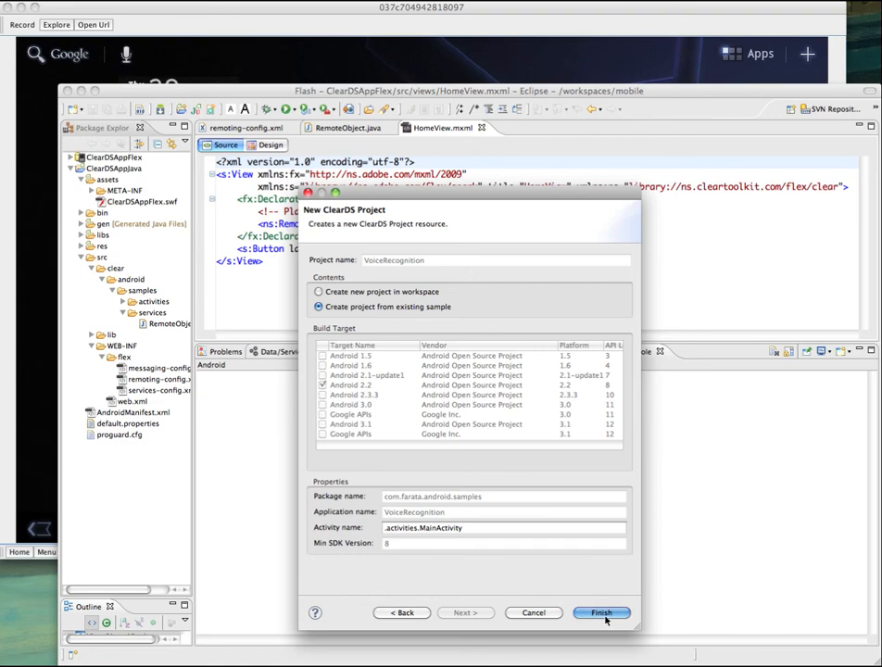
left_click(608, 611)
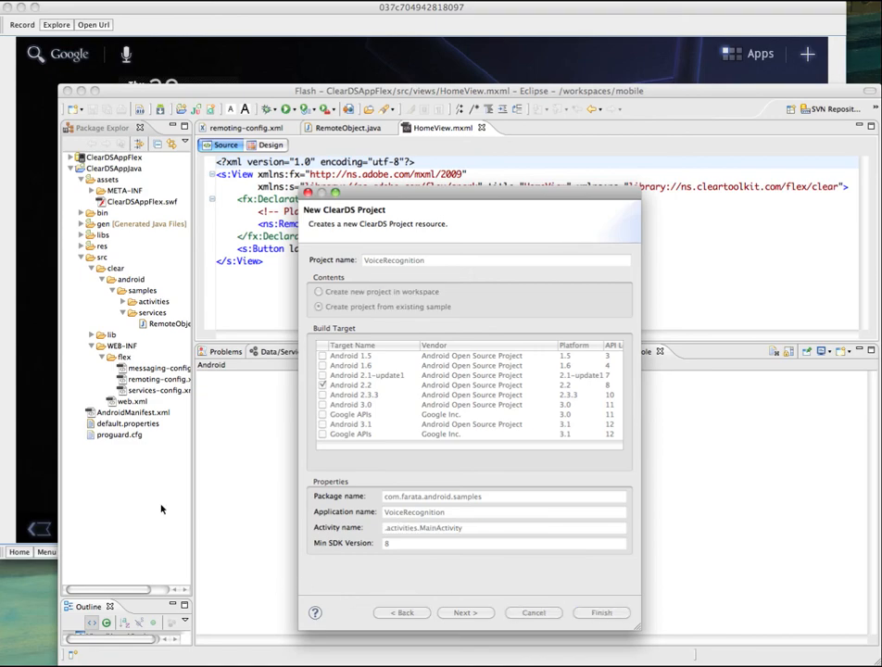
left_click(624, 611)
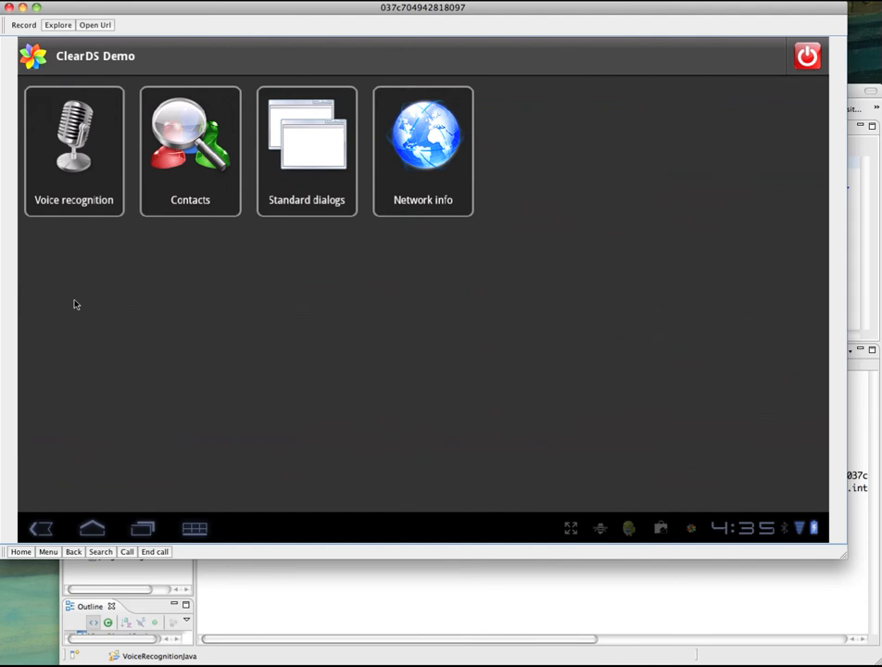
- Enter the Voice recognition demo and start listening for the Name field
left_click(74, 148)
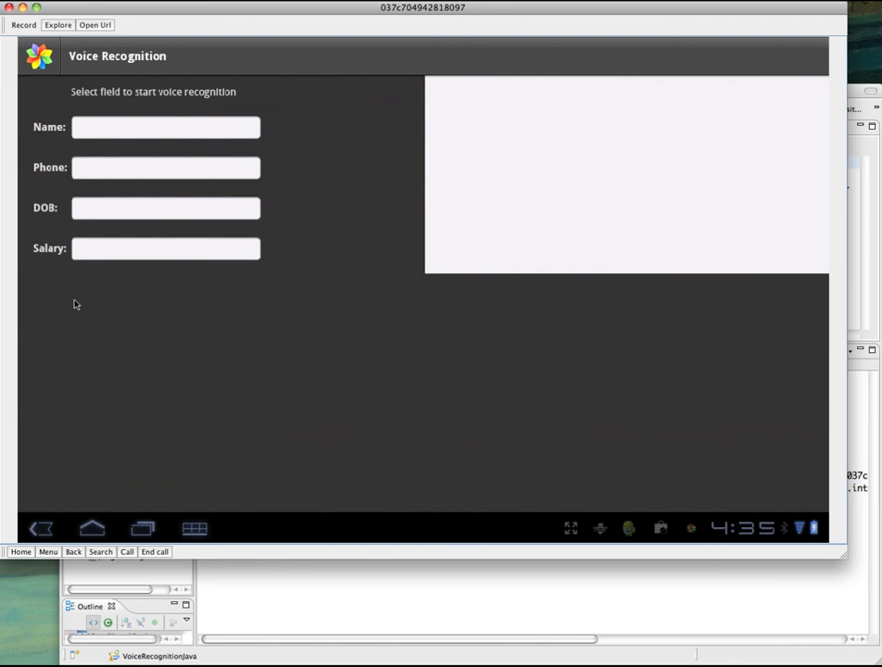
left_click(167, 126)
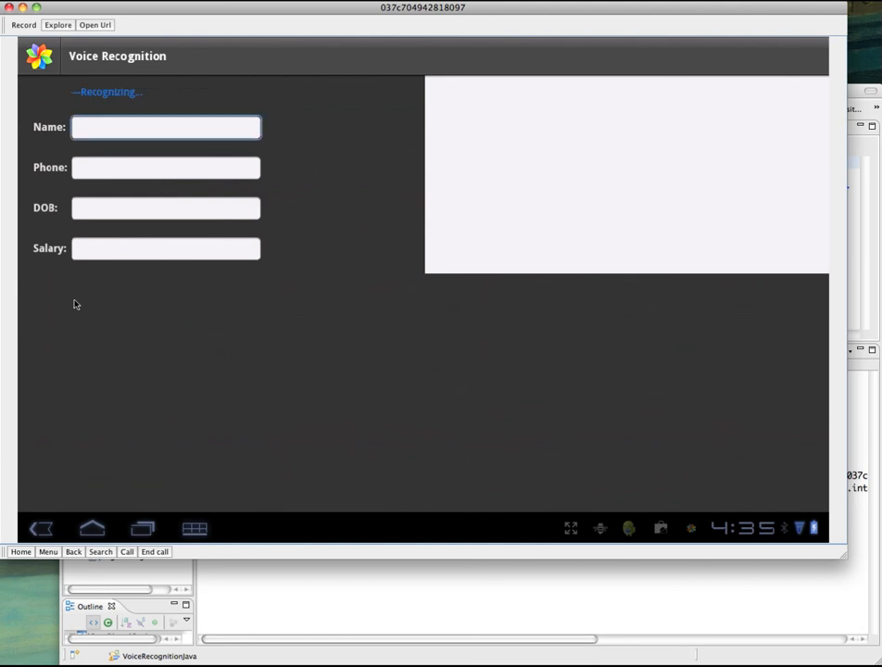